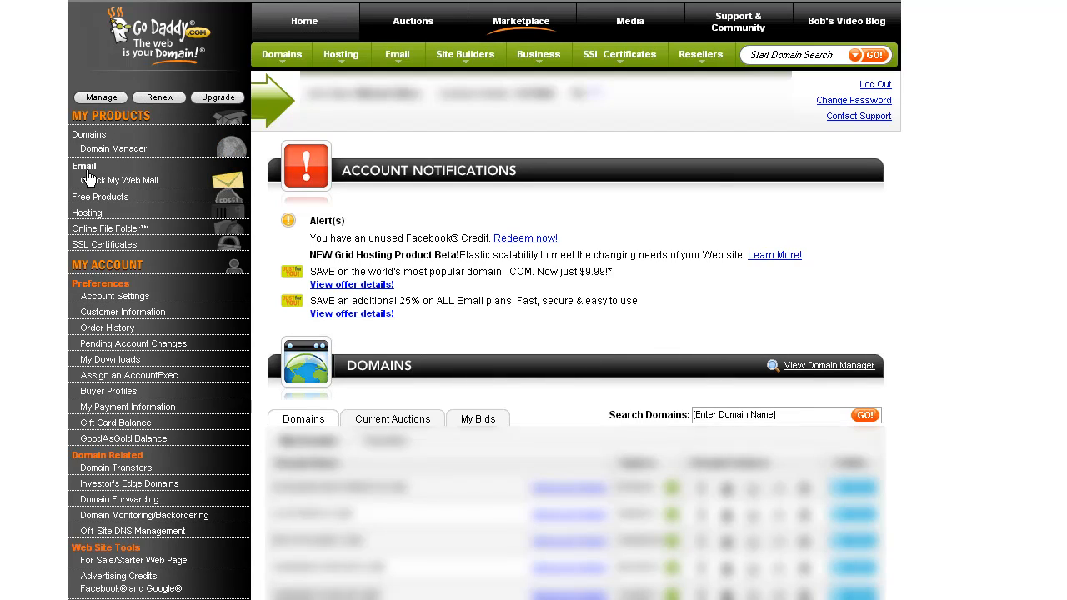
{"action": "mouse_move", "coordinate": [90, 214]}
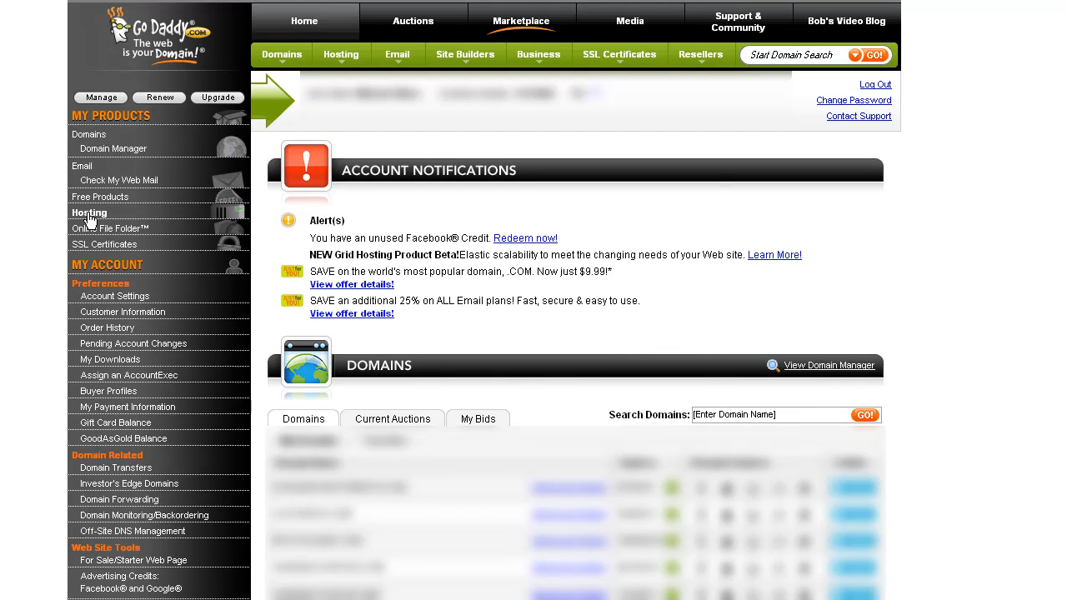
Go to Hosting and launch Manage Account for one hosting account
{"action": "left_click", "coordinate": [90, 213]}
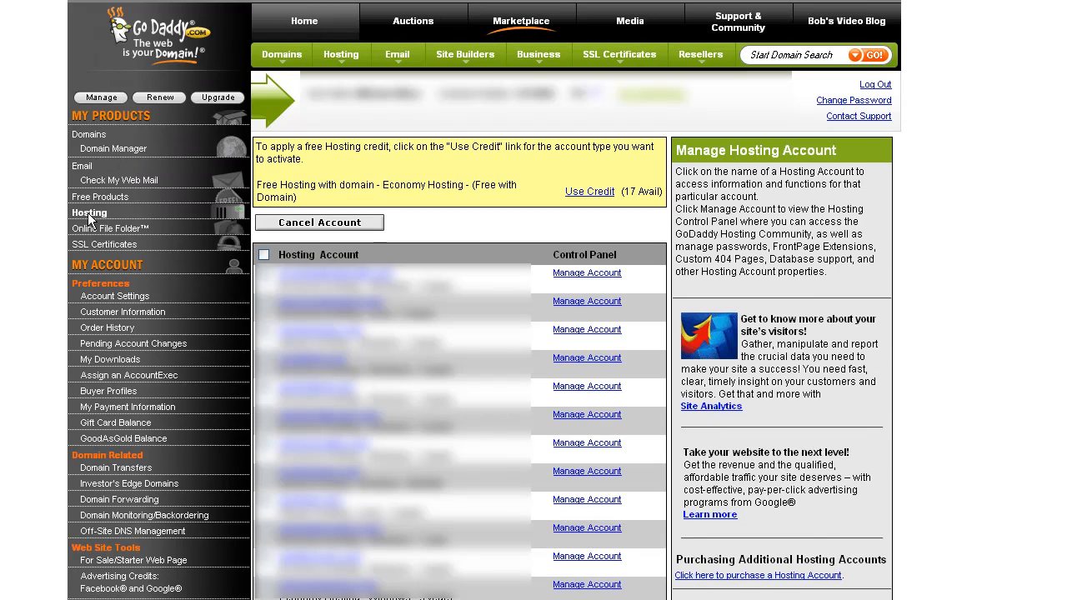
{"action": "mouse_move", "coordinate": [587, 500]}
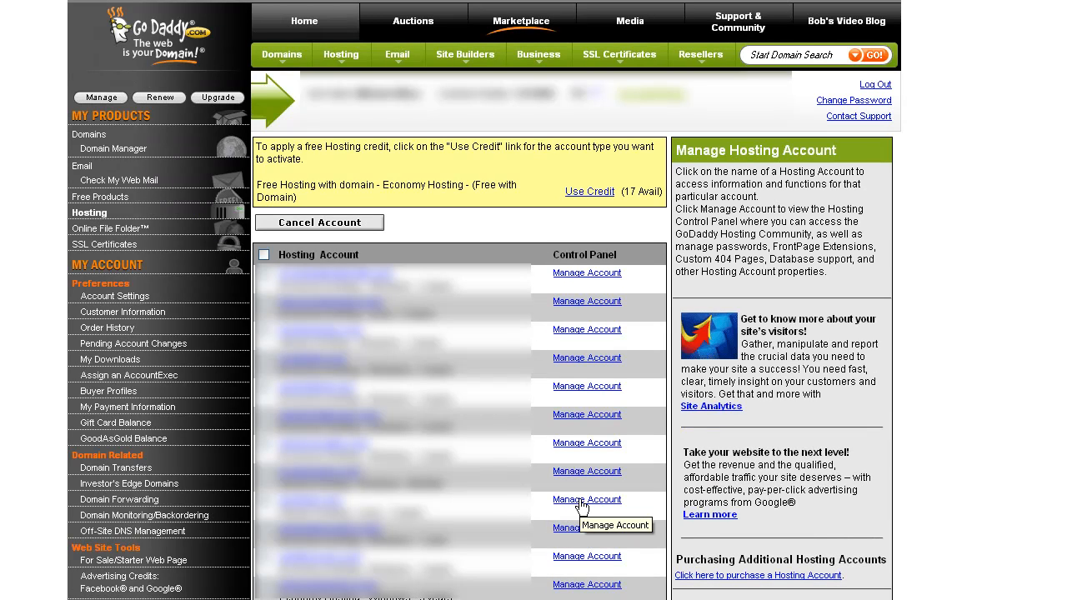
{"action": "left_click", "coordinate": [587, 500]}
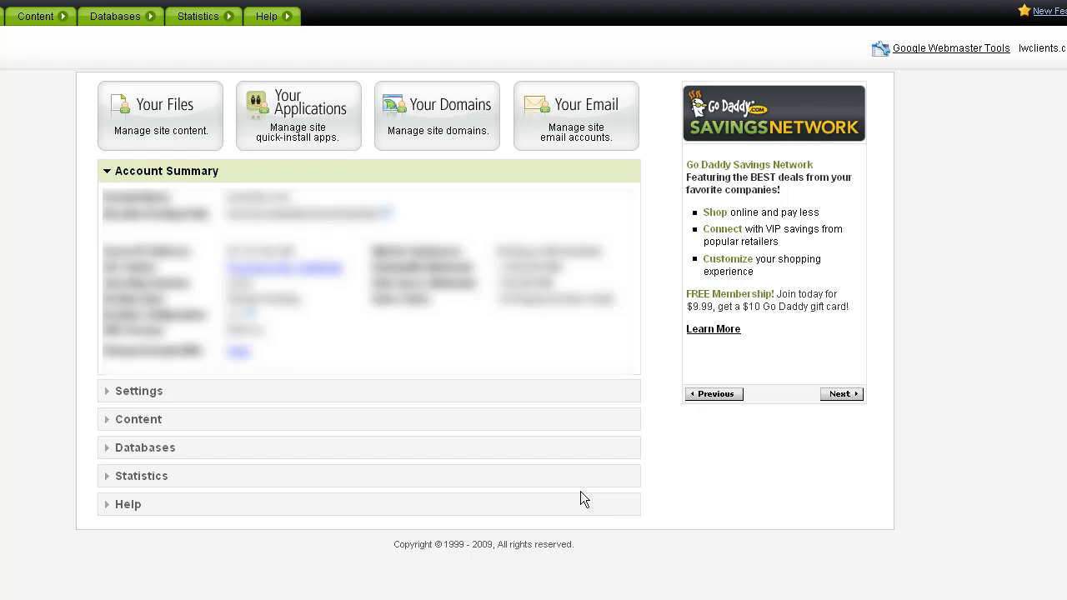
Reach Domain Management via Settings and list All Domains, showing lwclients.com as primary
{"action": "left_click", "coordinate": [840, 394]}
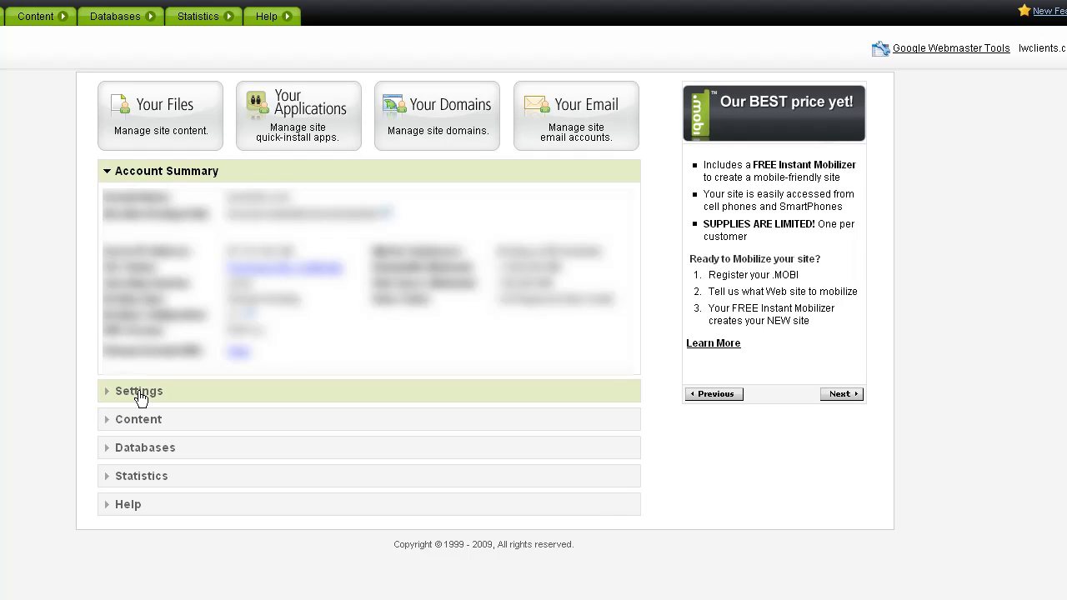
{"action": "left_click", "coordinate": [138, 390]}
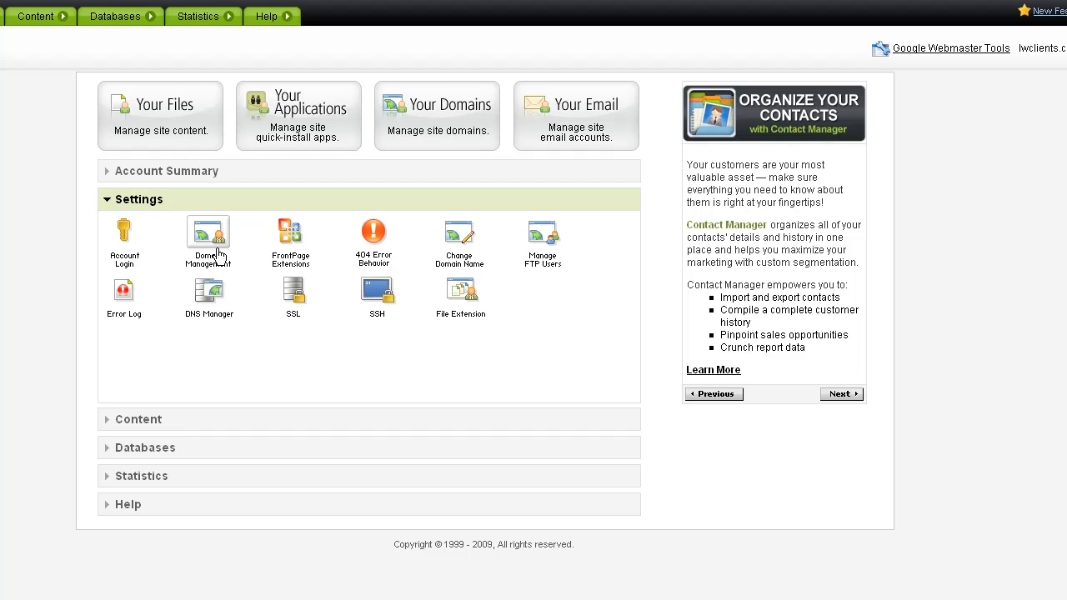
{"action": "left_click", "coordinate": [209, 236]}
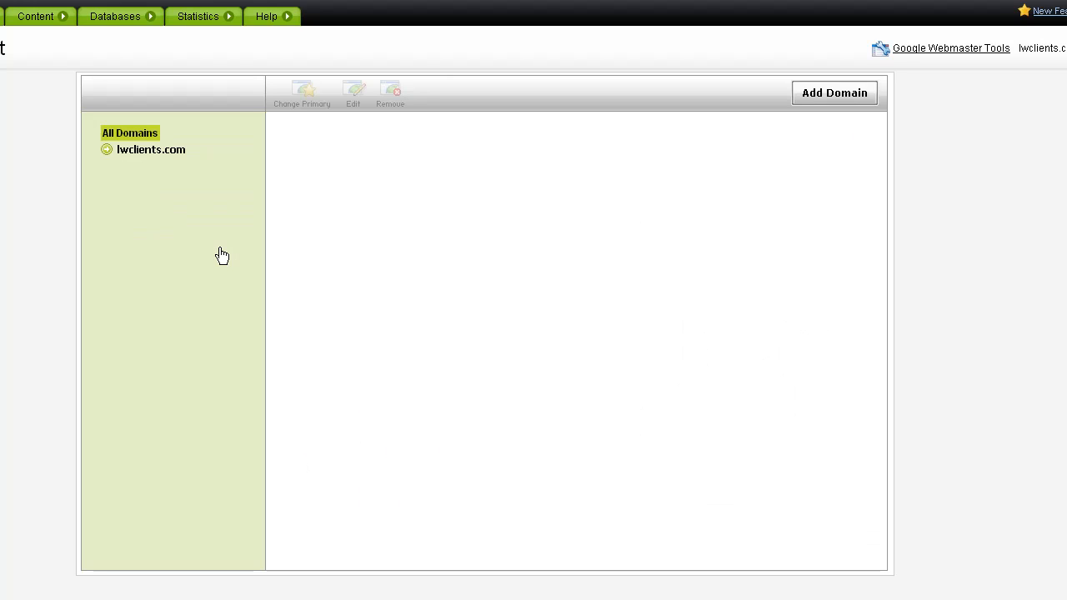
{"action": "left_click", "coordinate": [150, 150]}
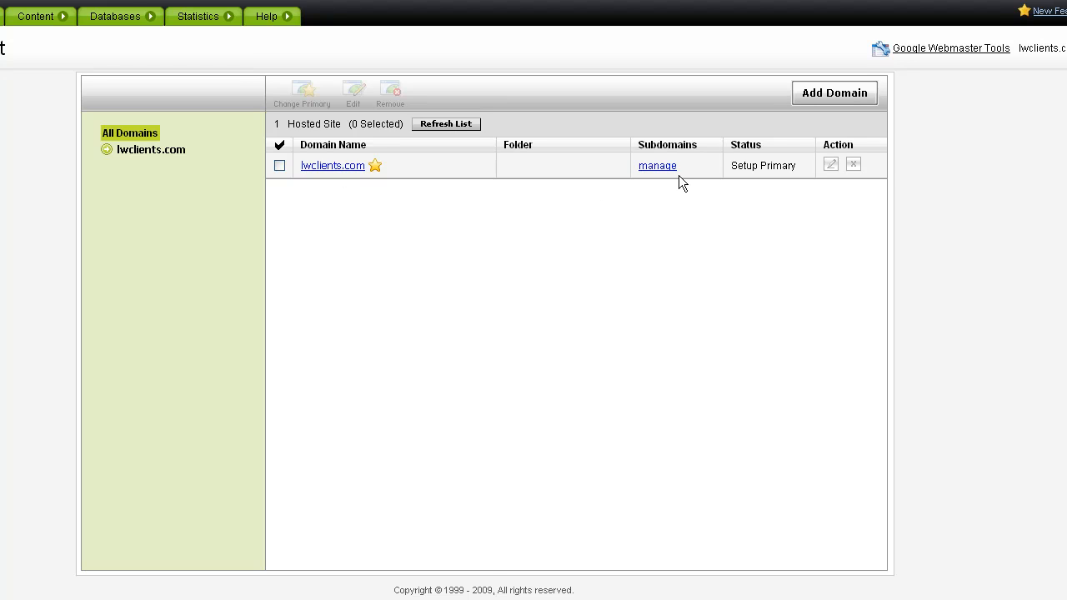
{"action": "mouse_move", "coordinate": [657, 165]}
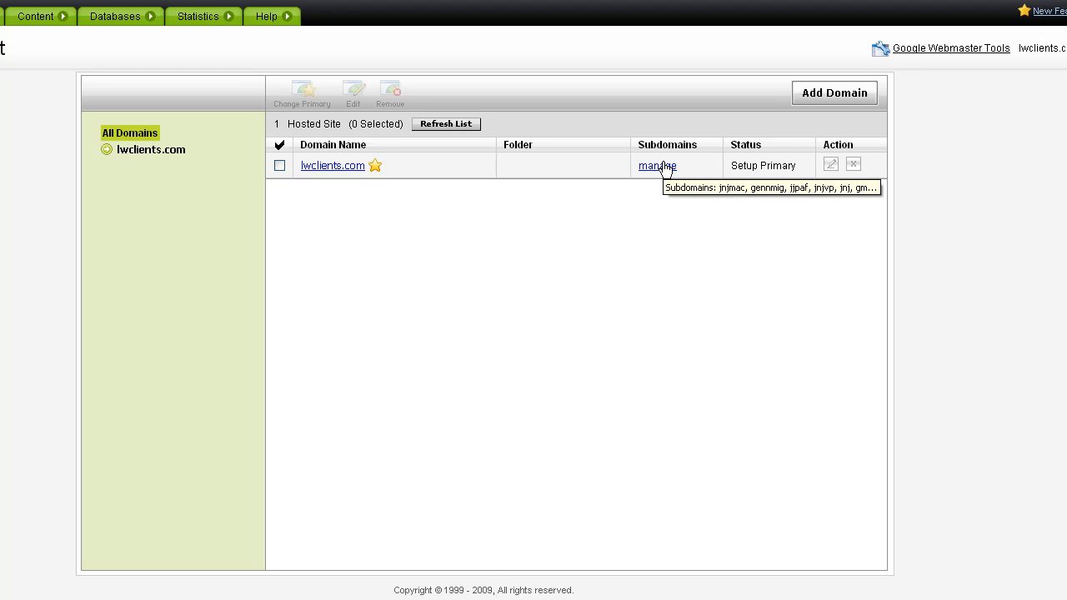
Add subdomain welovelocalwisdom to lwclients.com with folder 'Same as Subdomain' and confirm
{"action": "left_click", "coordinate": [657, 165]}
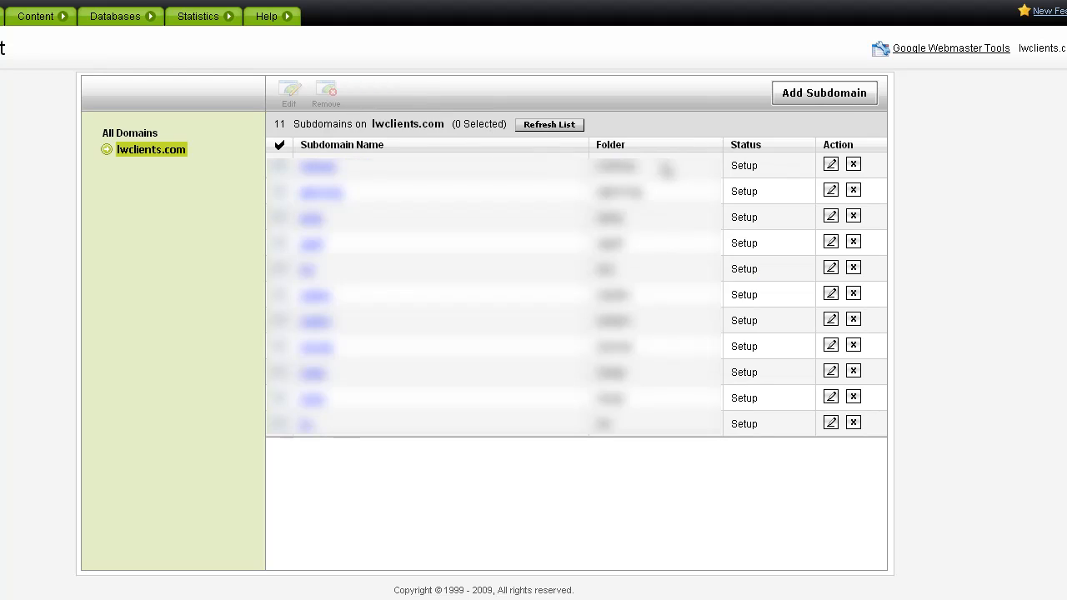
{"action": "mouse_move", "coordinate": [497, 365]}
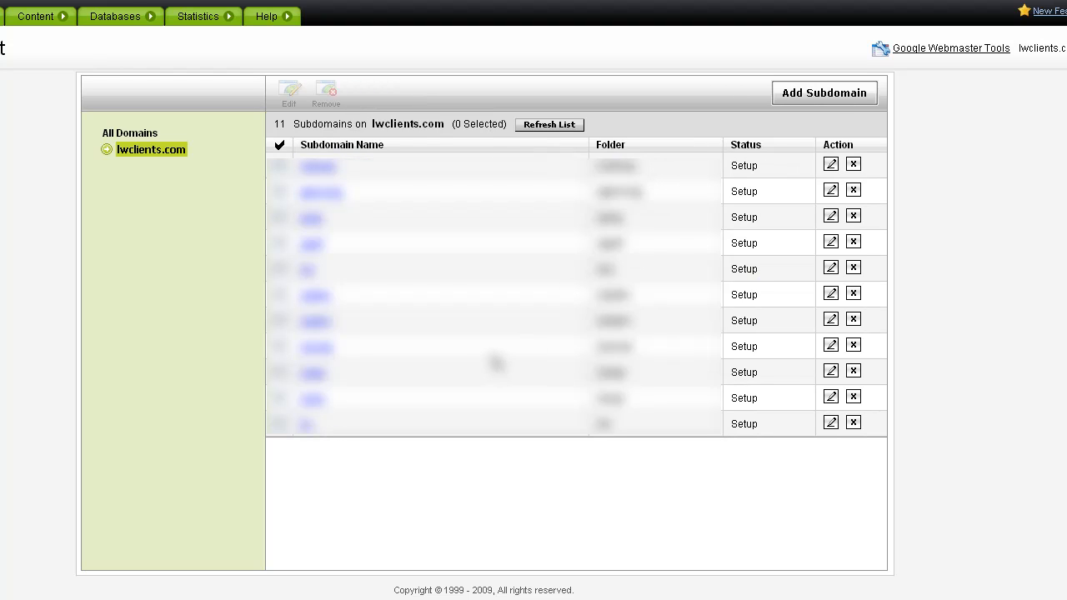
{"action": "mouse_move", "coordinate": [481, 314]}
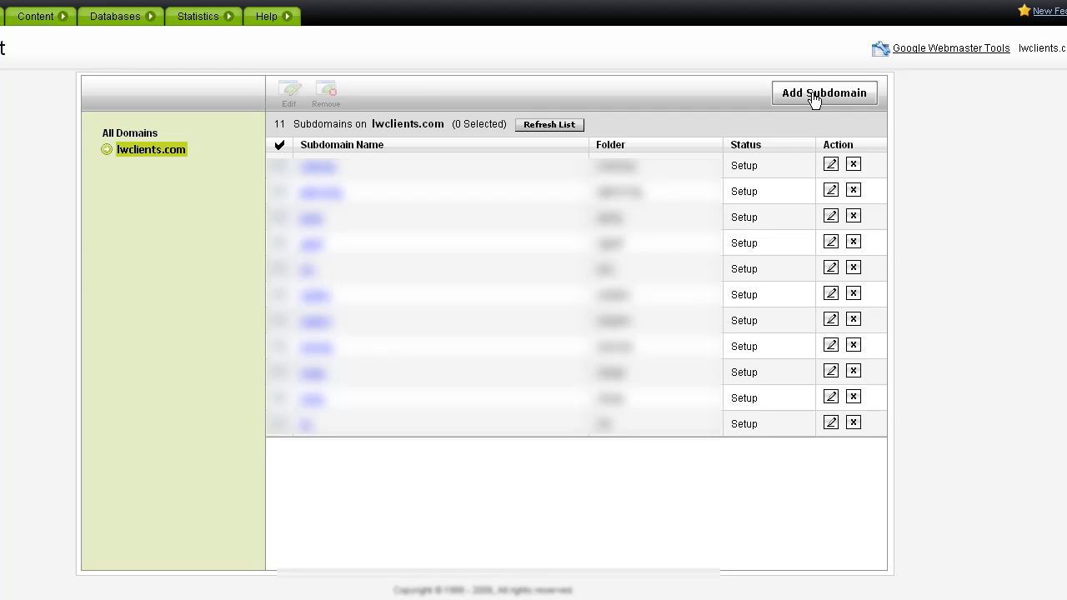
{"action": "left_click", "coordinate": [823, 93]}
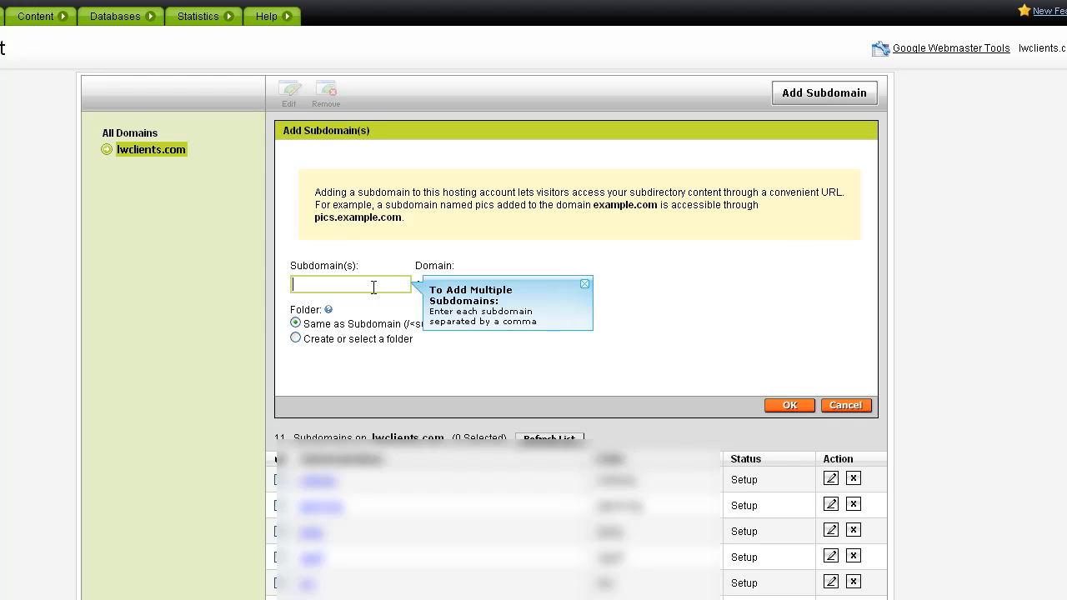
{"action": "type", "text": "welovelocalwisdom"}
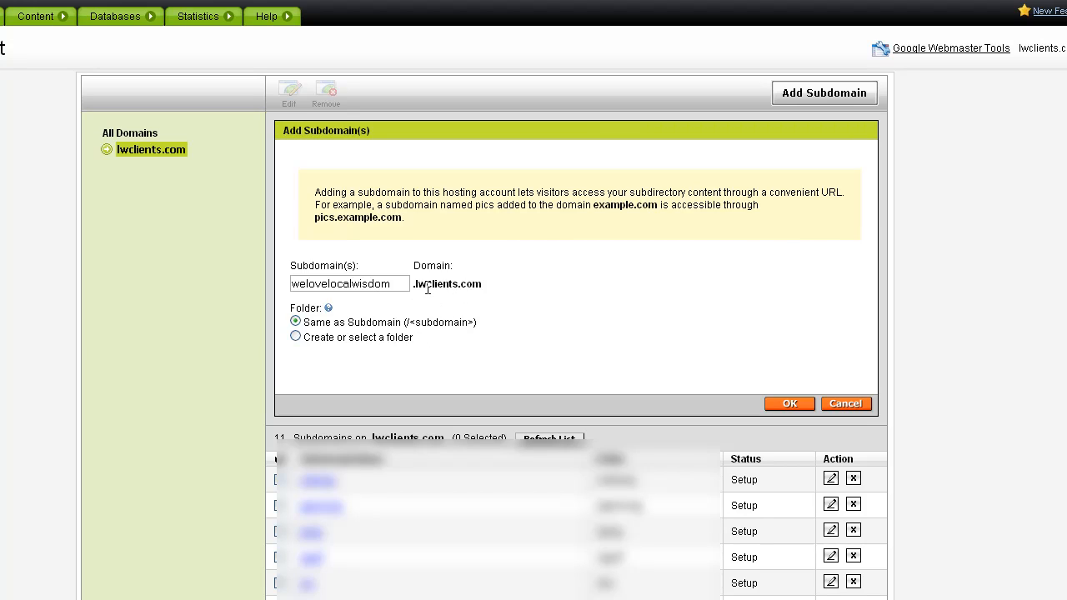
{"action": "mouse_move", "coordinate": [335, 332]}
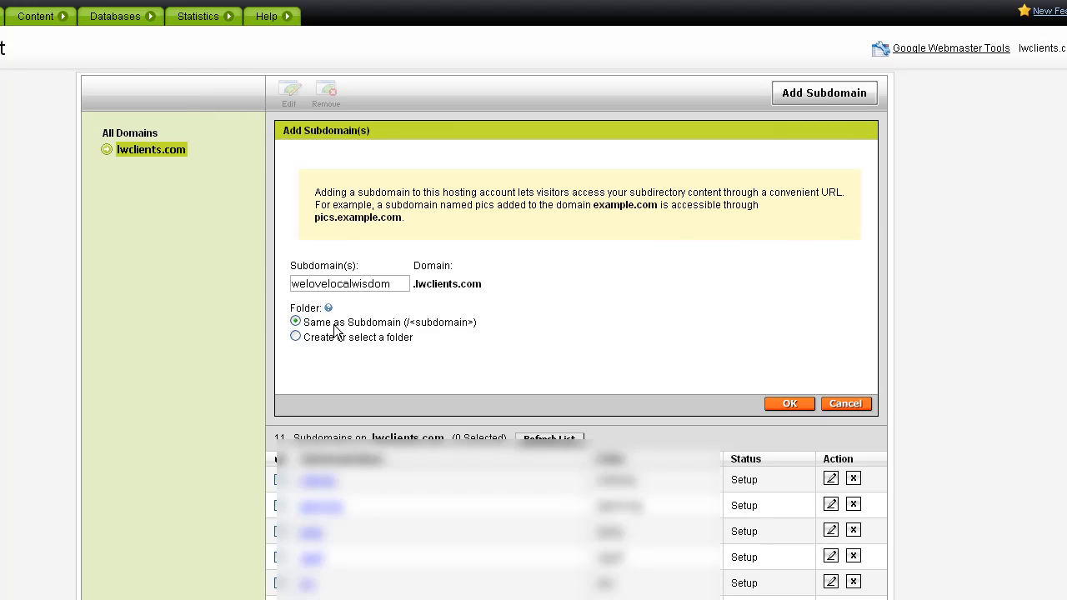
{"action": "mouse_move", "coordinate": [774, 405]}
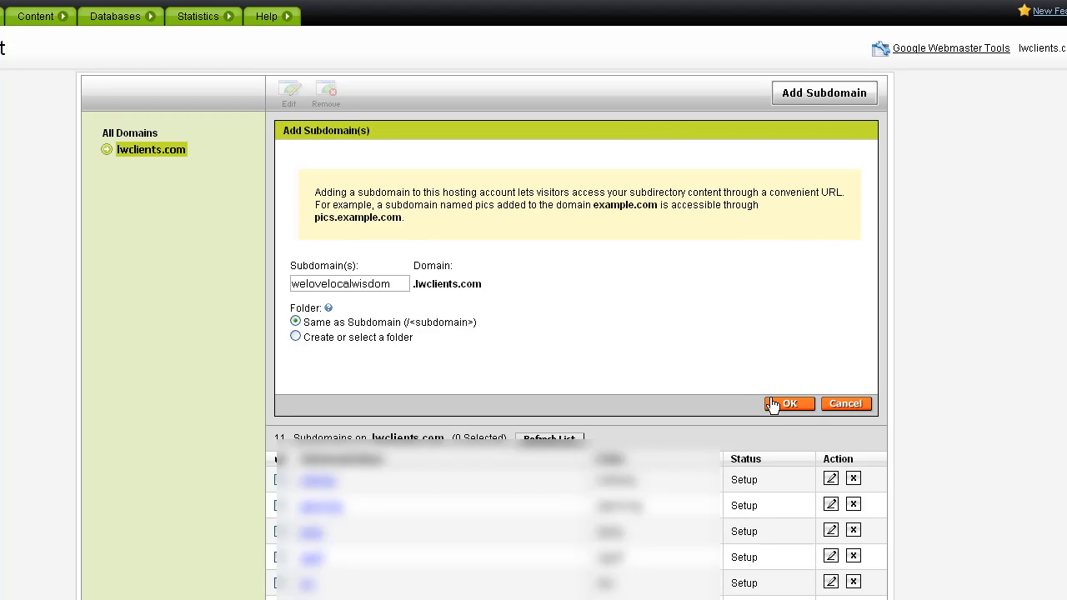
{"action": "left_click", "coordinate": [787, 404]}
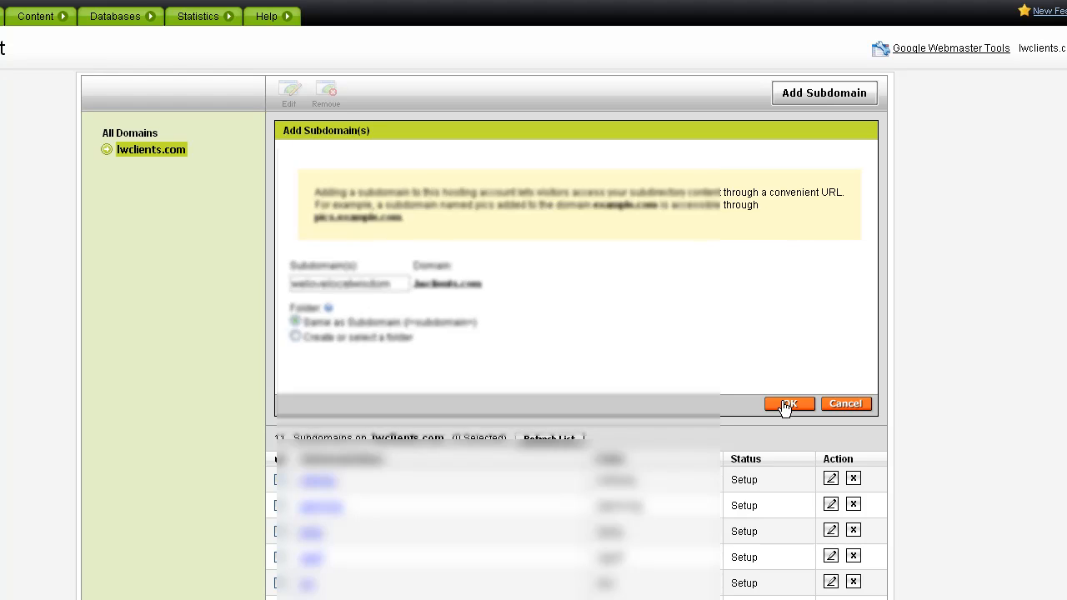
Leave the pending subdomain list for the control panel home and expand Settings
{"action": "left_click", "coordinate": [787, 403]}
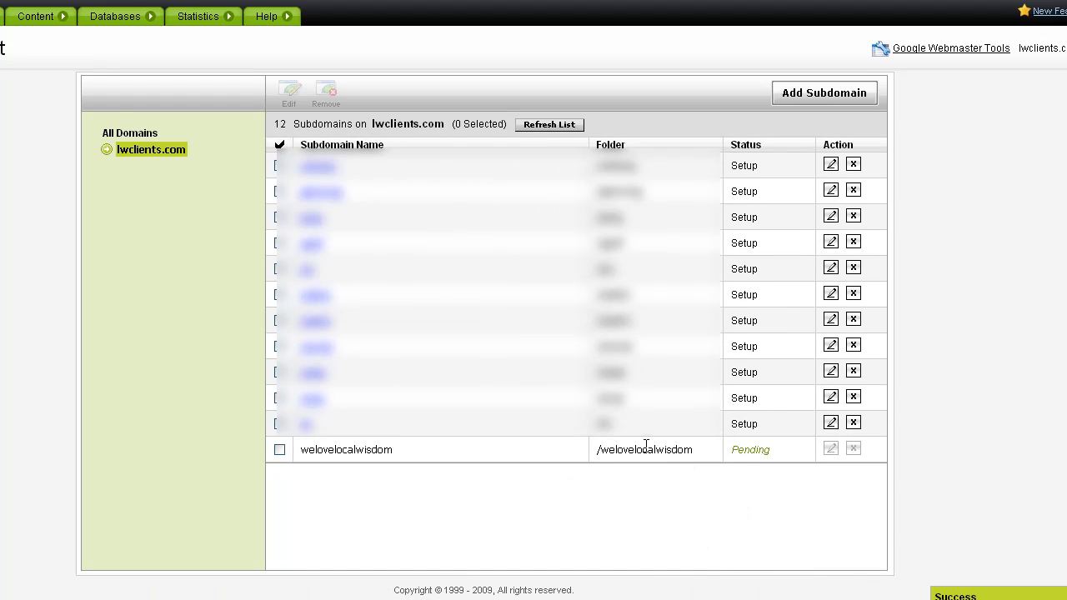
{"action": "mouse_move", "coordinate": [620, 491]}
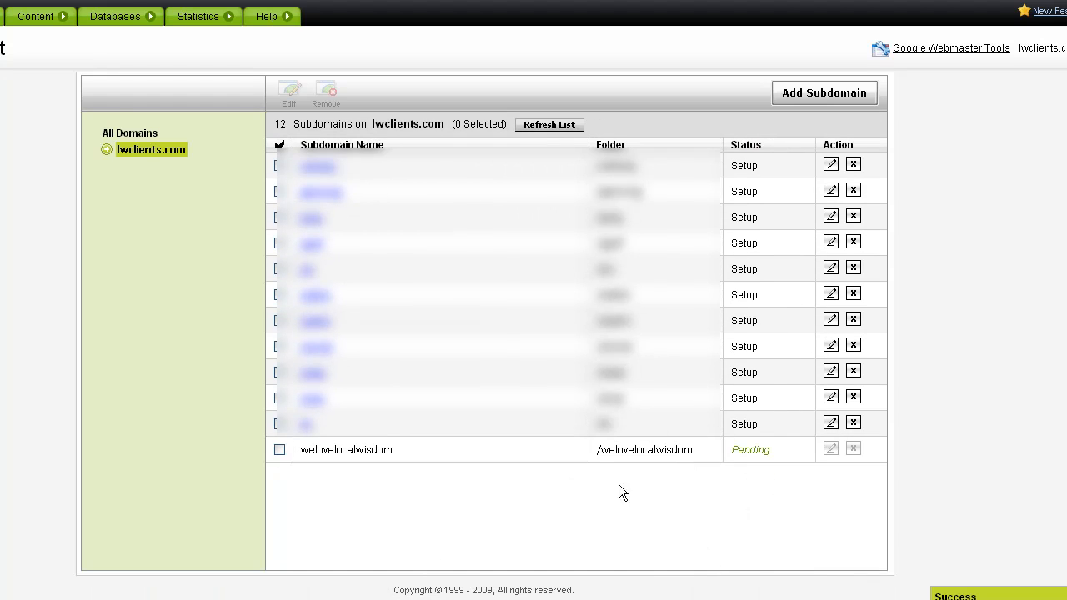
{"action": "mouse_move", "coordinate": [217, 258]}
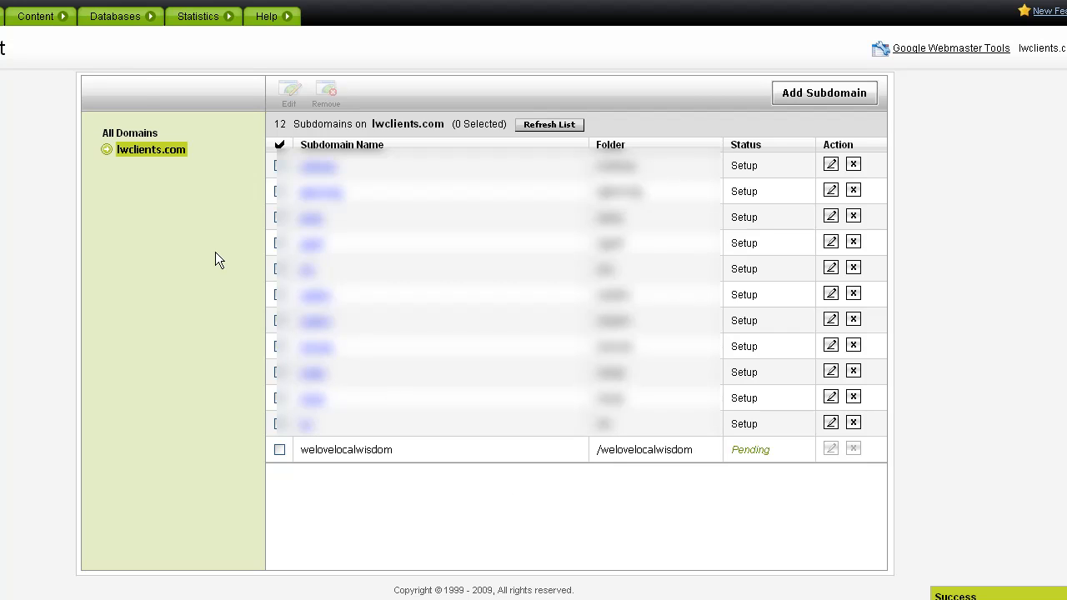
{"action": "left_click", "coordinate": [36, 17]}
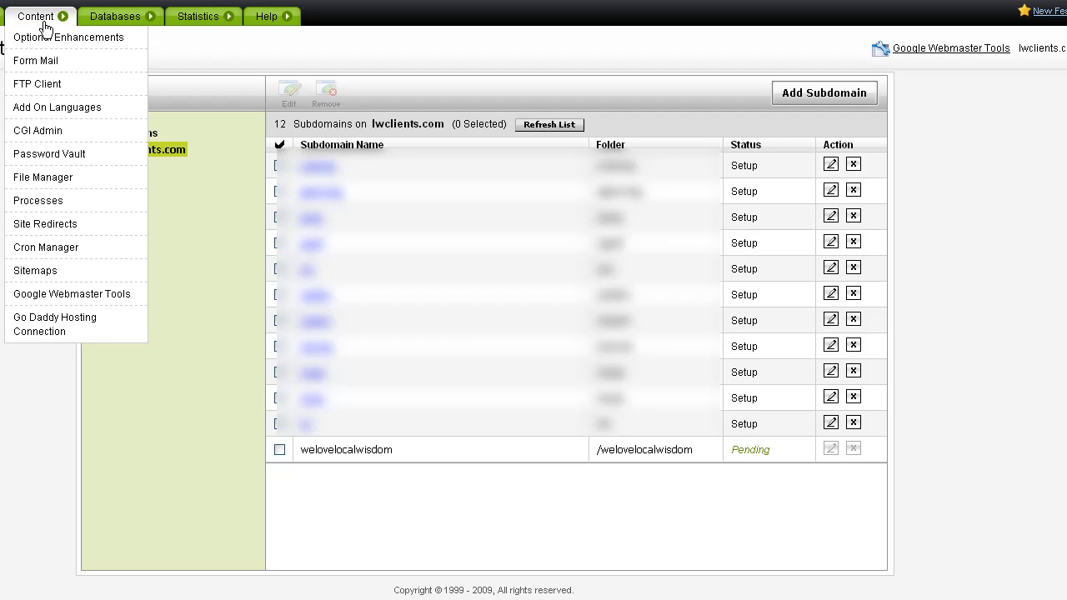
{"action": "mouse_move", "coordinate": [20, 27]}
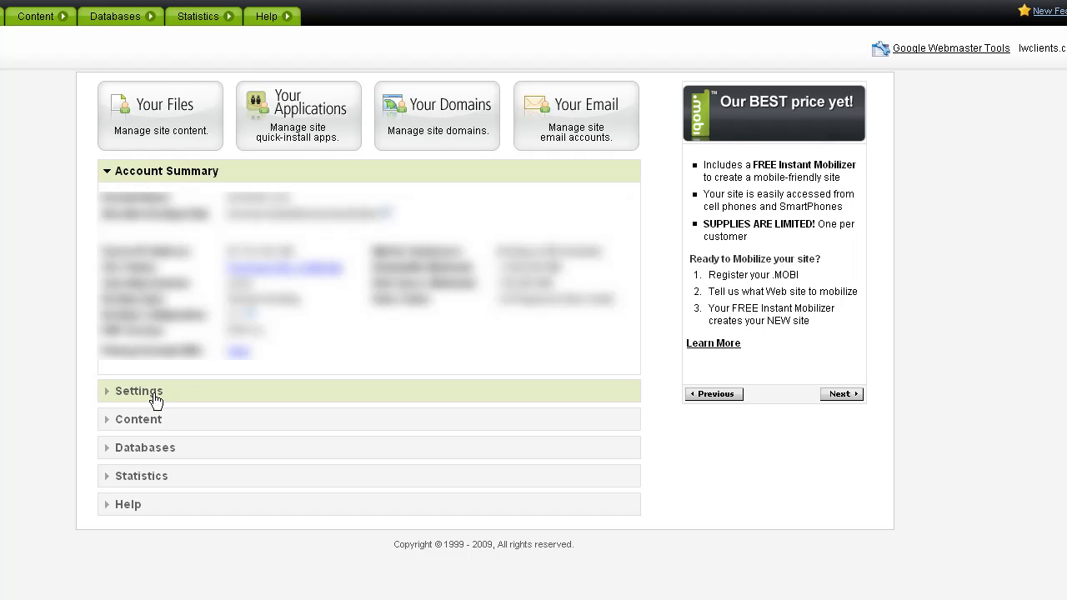
{"action": "left_click", "coordinate": [138, 390]}
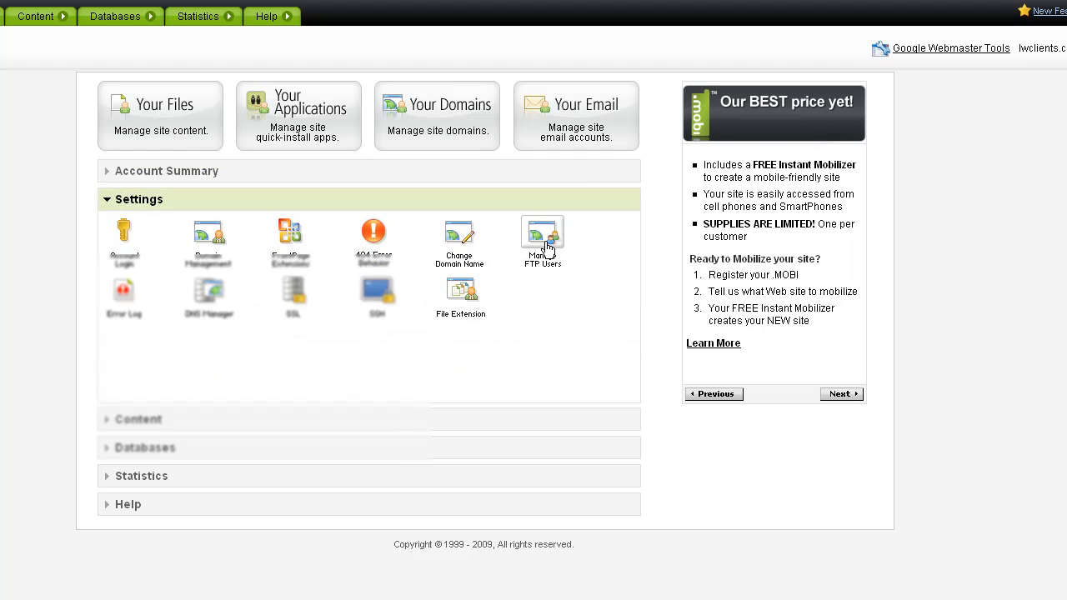
Go to Manage FTP Users, add a blank FTP user row and focus its User Name field
{"action": "left_click", "coordinate": [540, 231]}
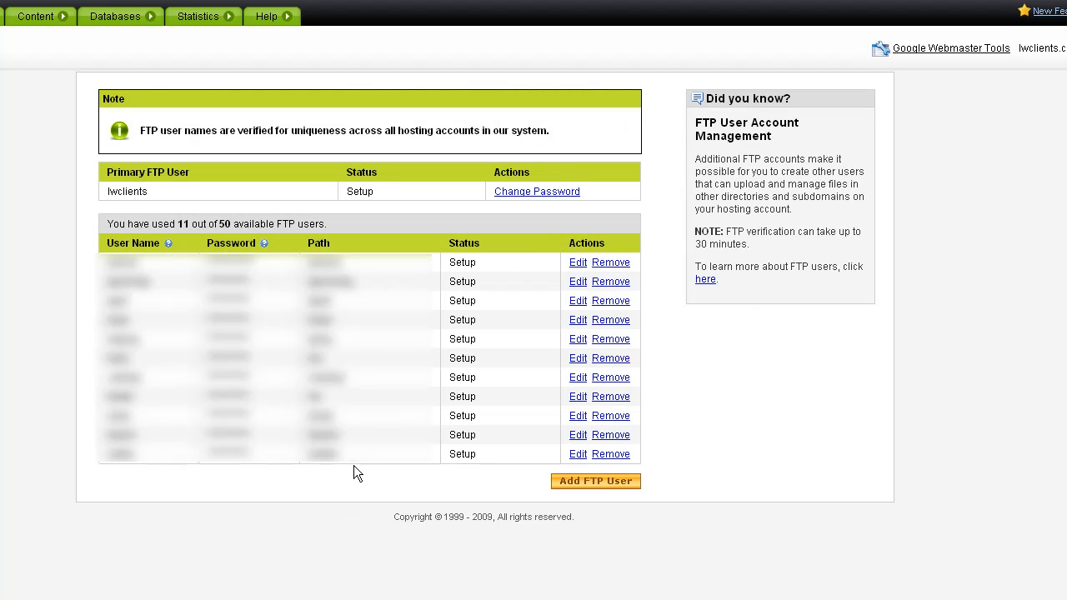
{"action": "mouse_move", "coordinate": [587, 490]}
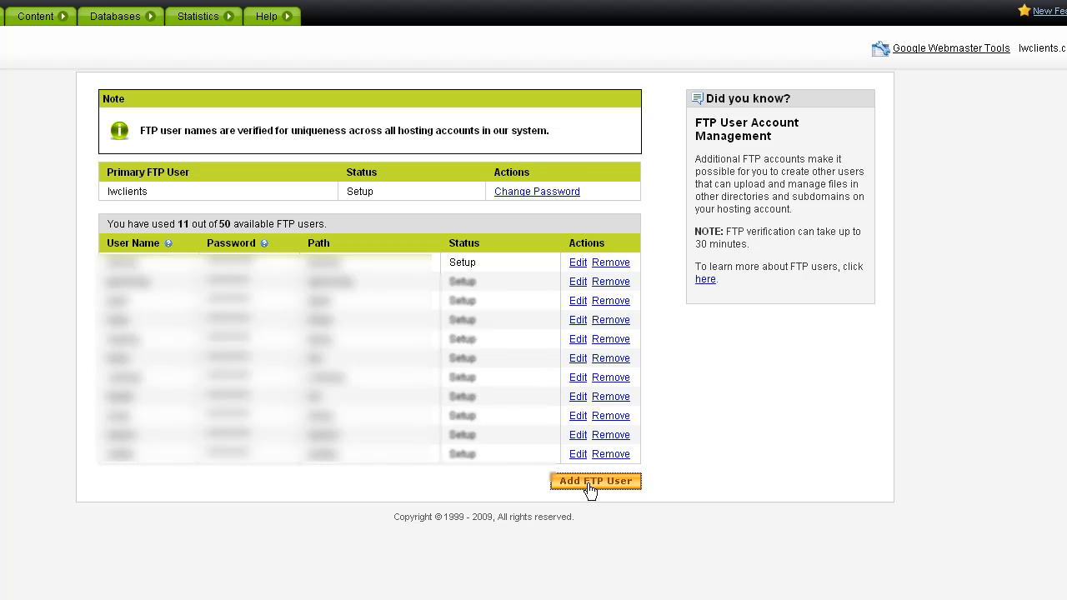
{"action": "left_click", "coordinate": [595, 480]}
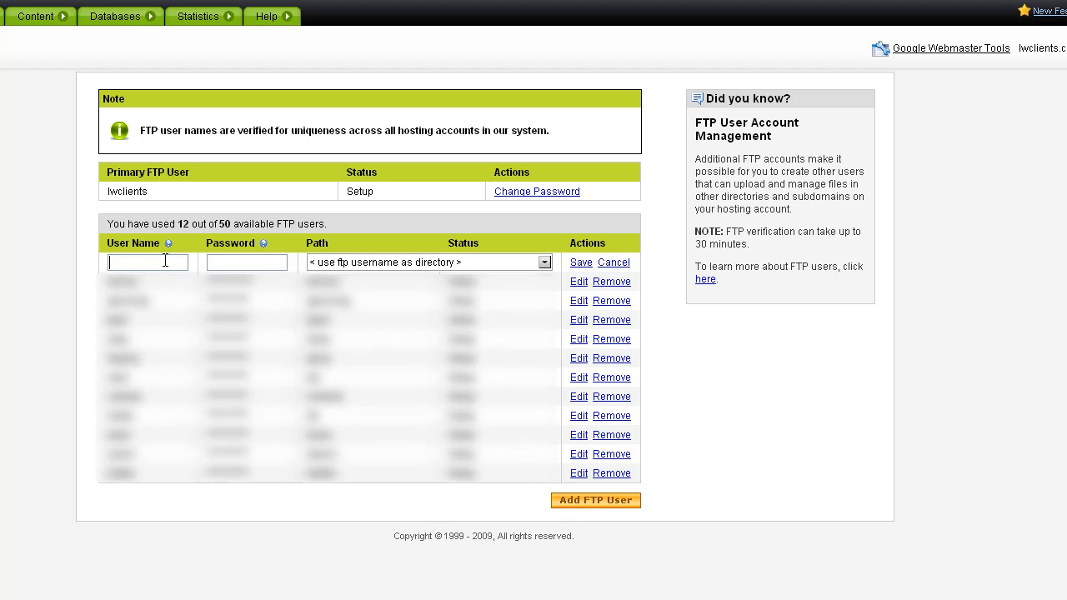
{"action": "mouse_move", "coordinate": [142, 125]}
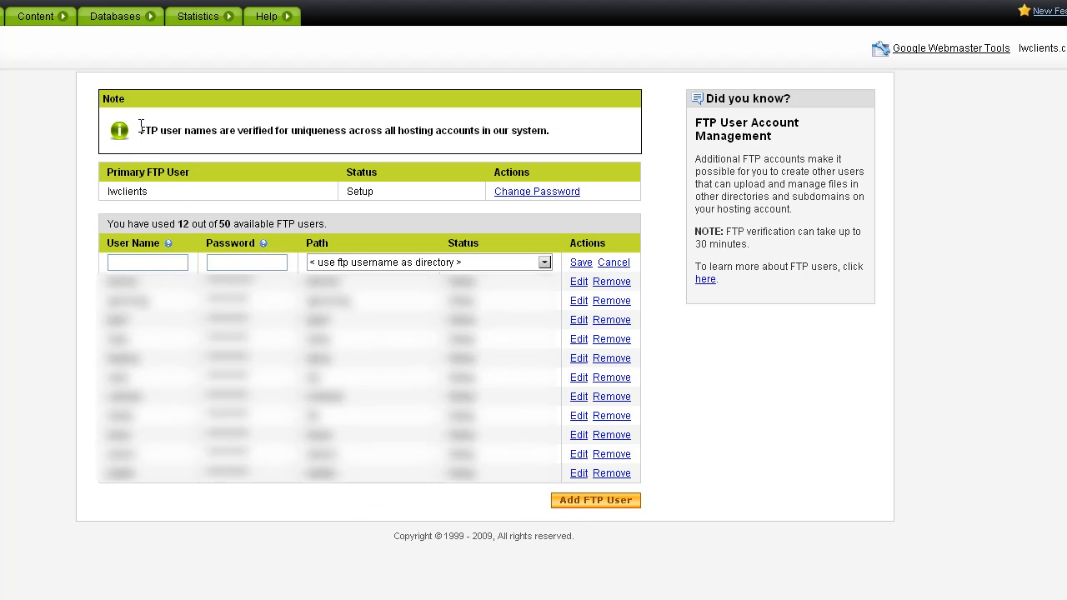
{"action": "triple_click", "coordinate": [342, 130]}
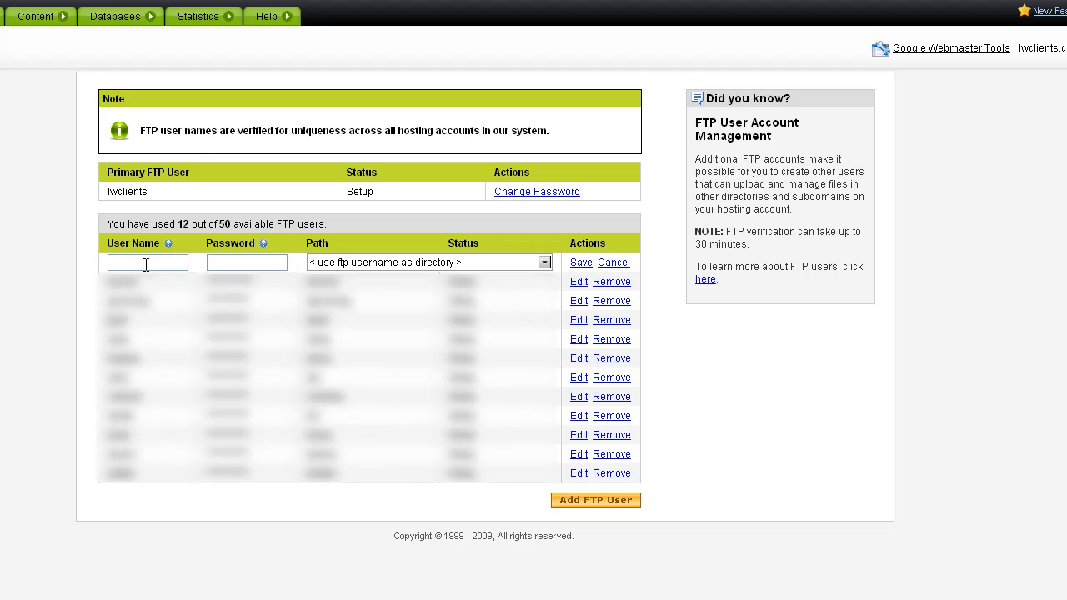
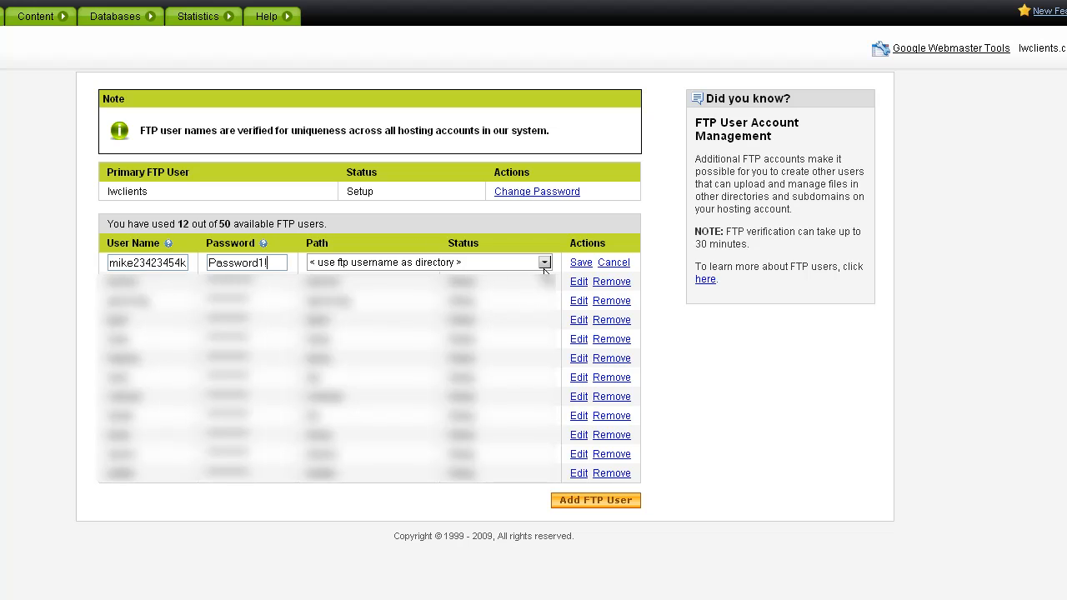
Restrict the FTP user's path to /welovelocalwisdom and save it as pending setup
{"action": "left_click", "coordinate": [544, 263]}
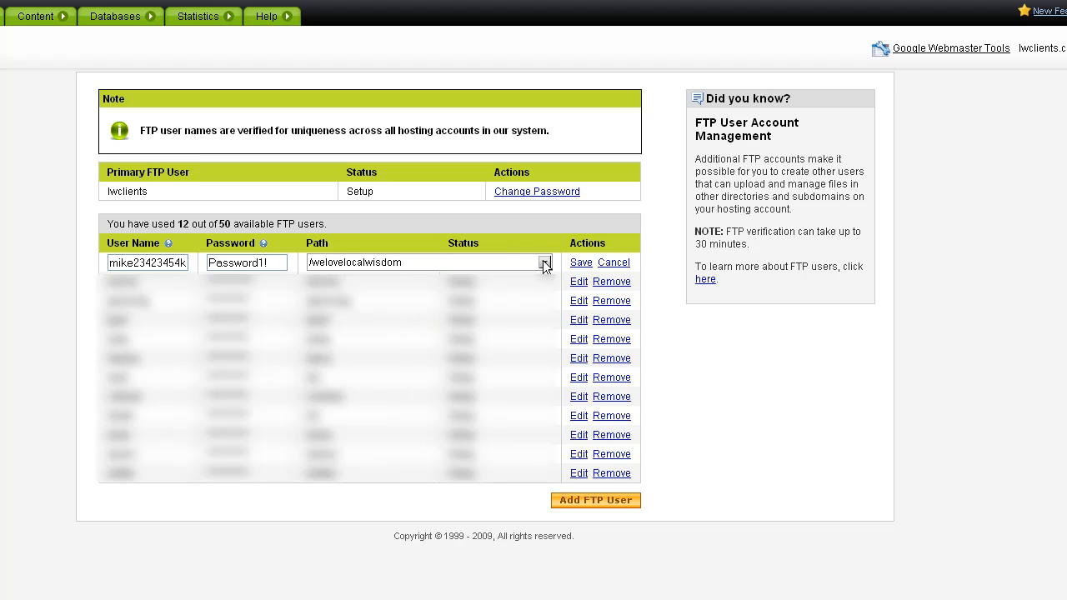
{"action": "left_click", "coordinate": [545, 262]}
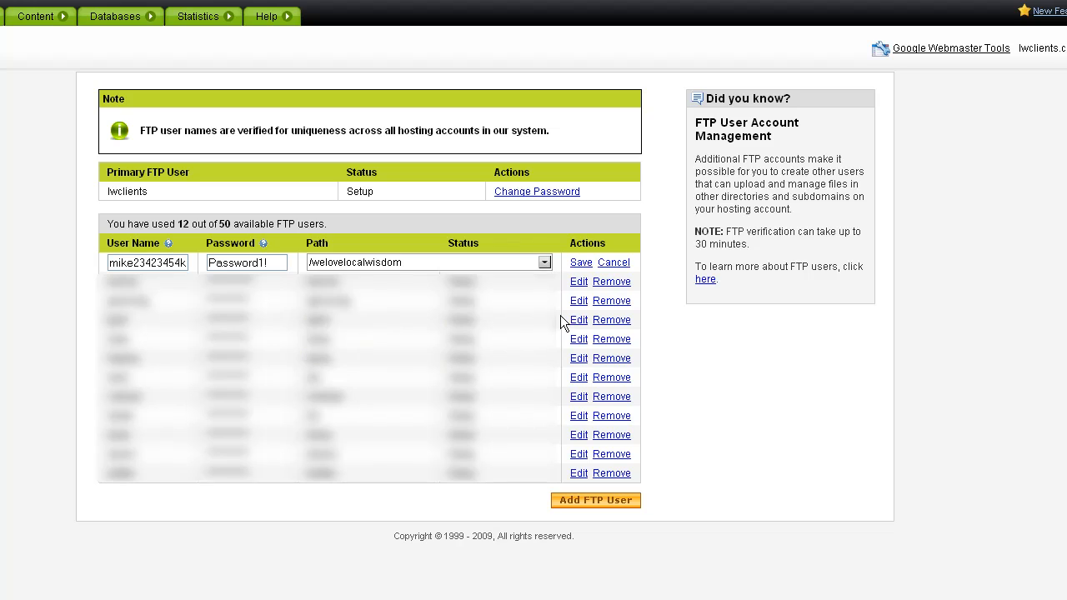
{"action": "left_click", "coordinate": [543, 262]}
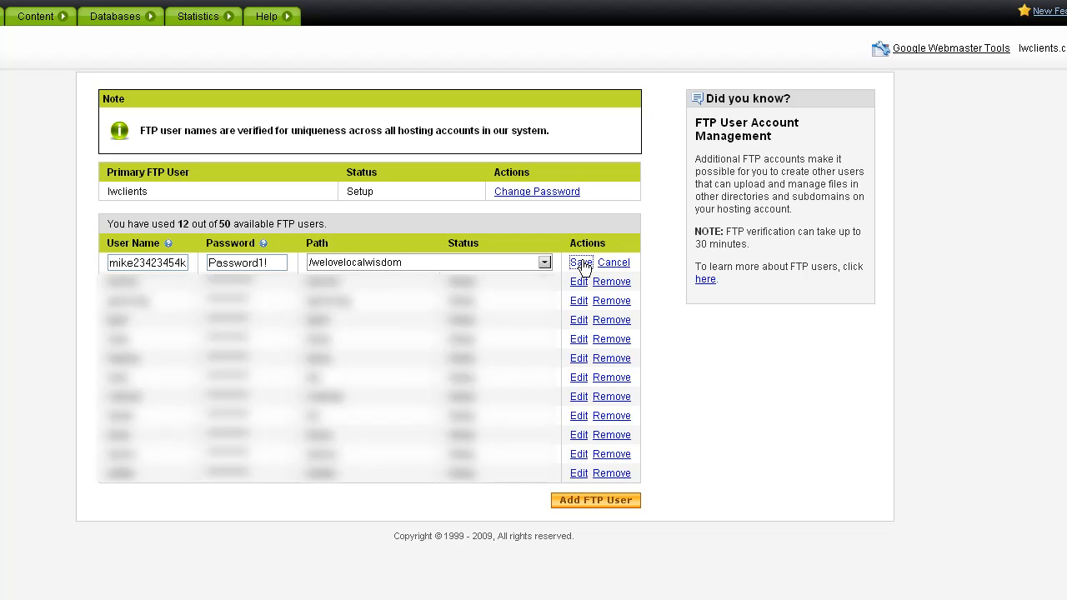
{"action": "left_click", "coordinate": [580, 262]}
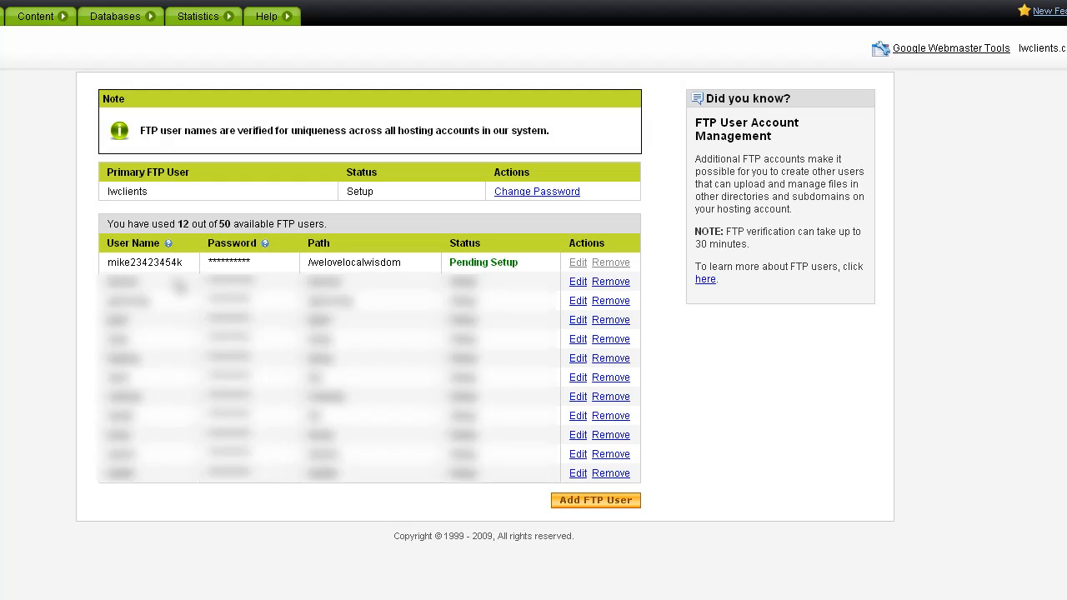
{"action": "mouse_move", "coordinate": [510, 325]}
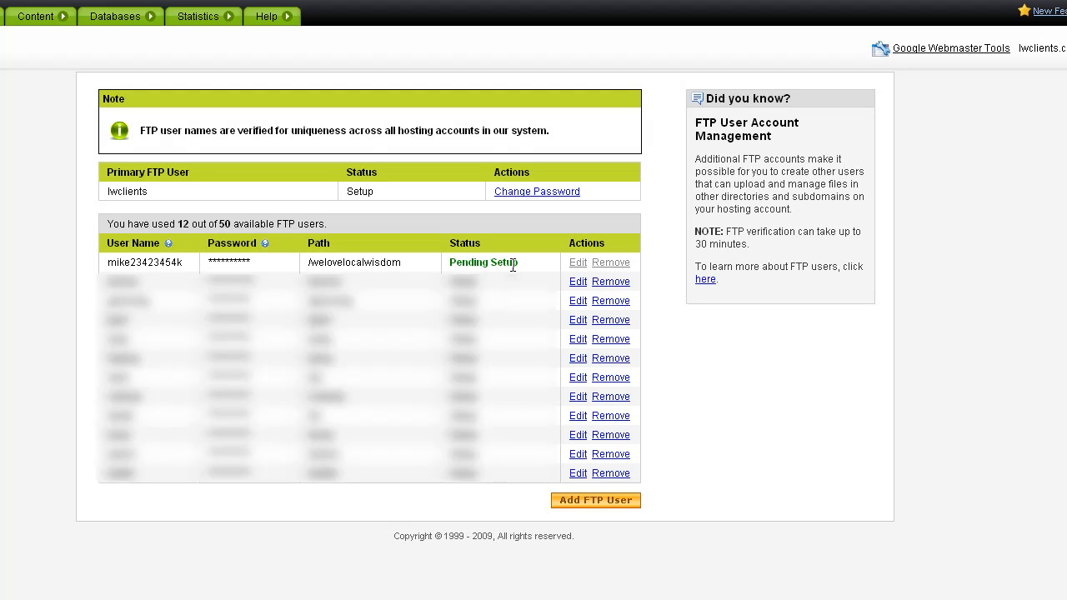
Return via Settings > Domain Management to lwclients.com's subdomains, confirming welovelocalwisdom pending, then pull up the Content menu
{"action": "left_click", "coordinate": [39, 15]}
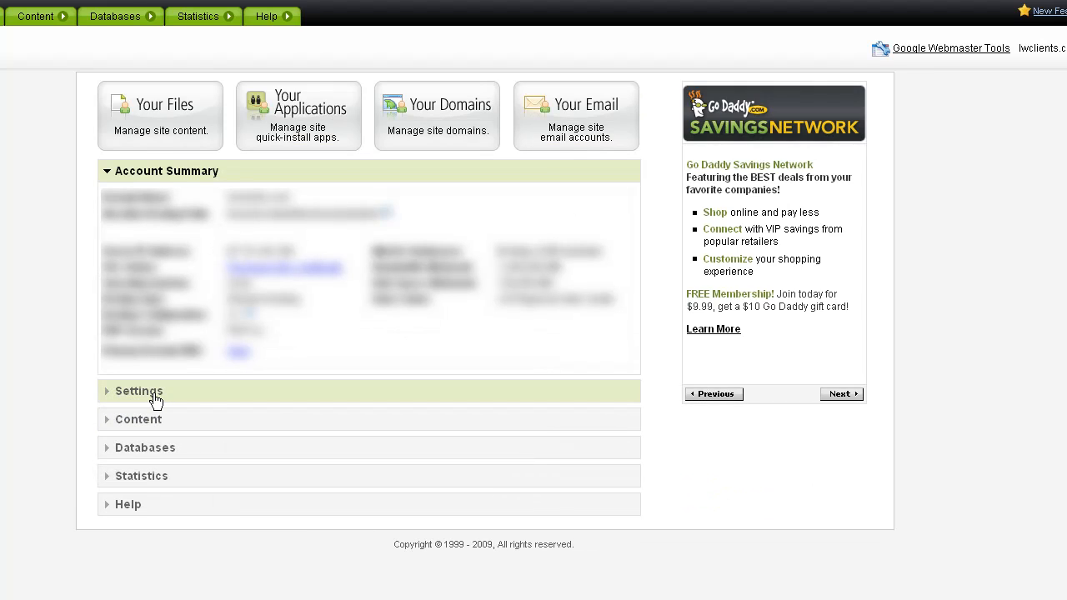
{"action": "left_click", "coordinate": [139, 390]}
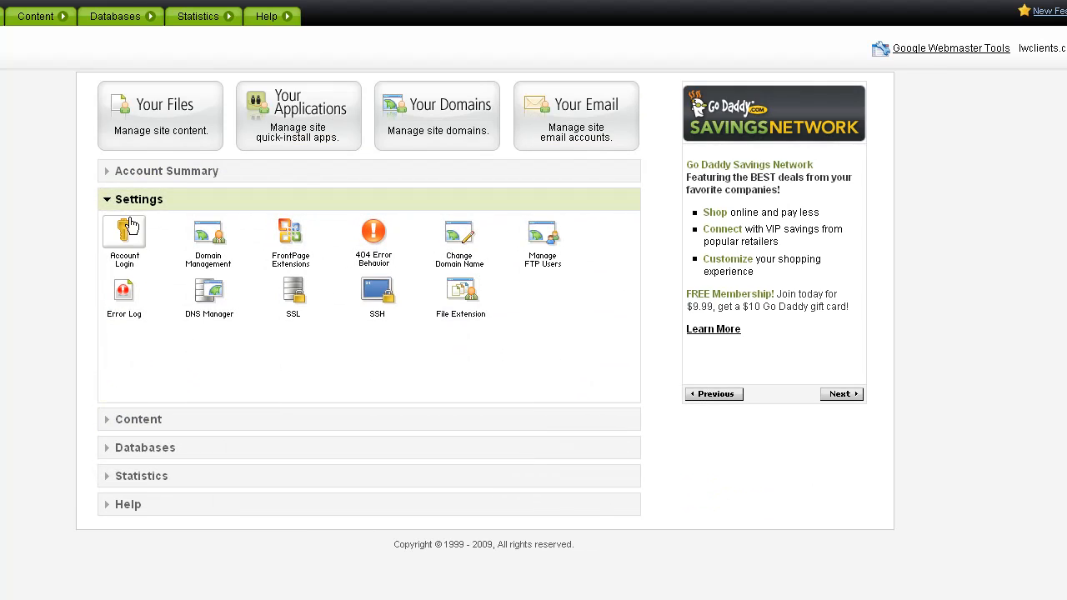
{"action": "mouse_move", "coordinate": [207, 232]}
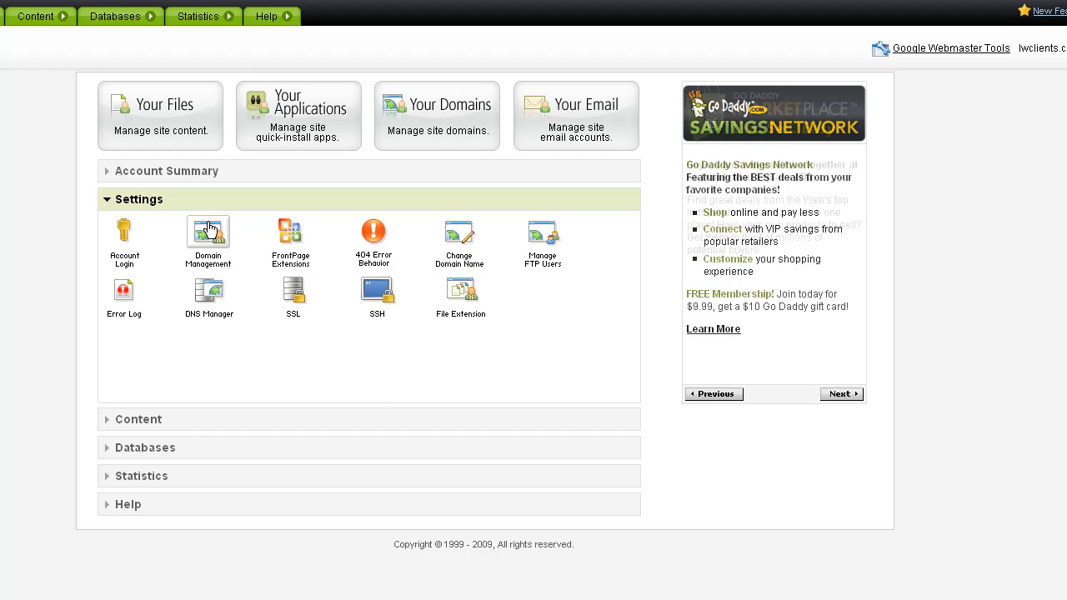
{"action": "left_click", "coordinate": [207, 233]}
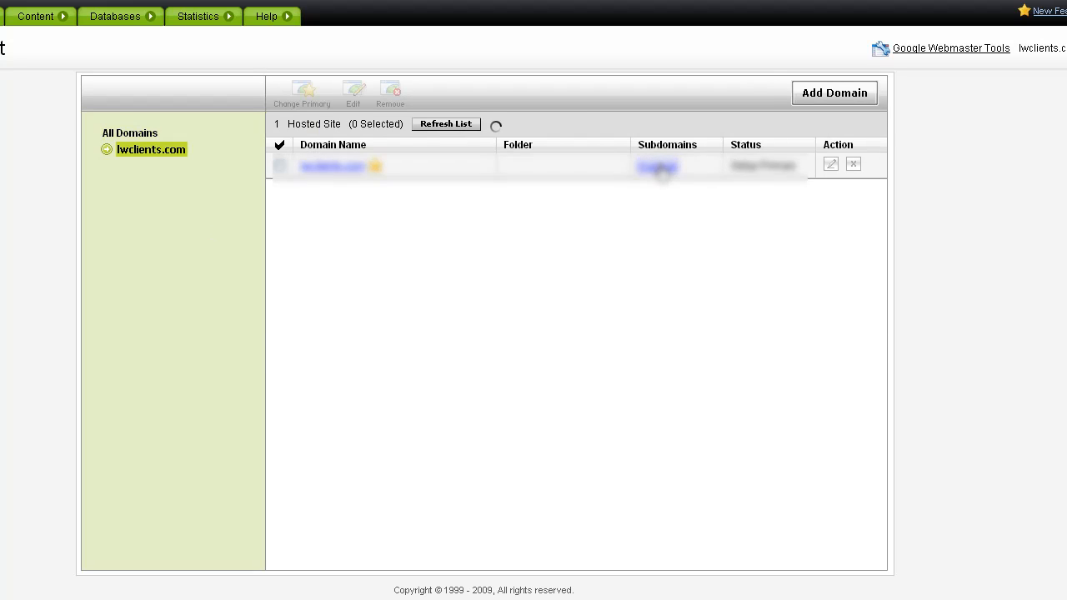
{"action": "left_click", "coordinate": [657, 166]}
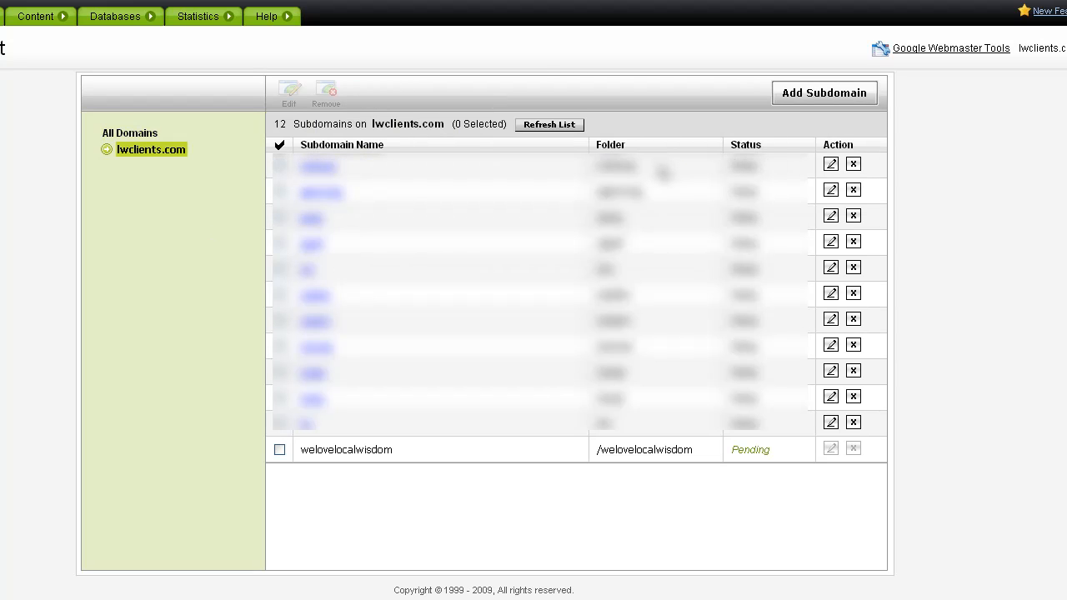
{"action": "mouse_move", "coordinate": [120, 78]}
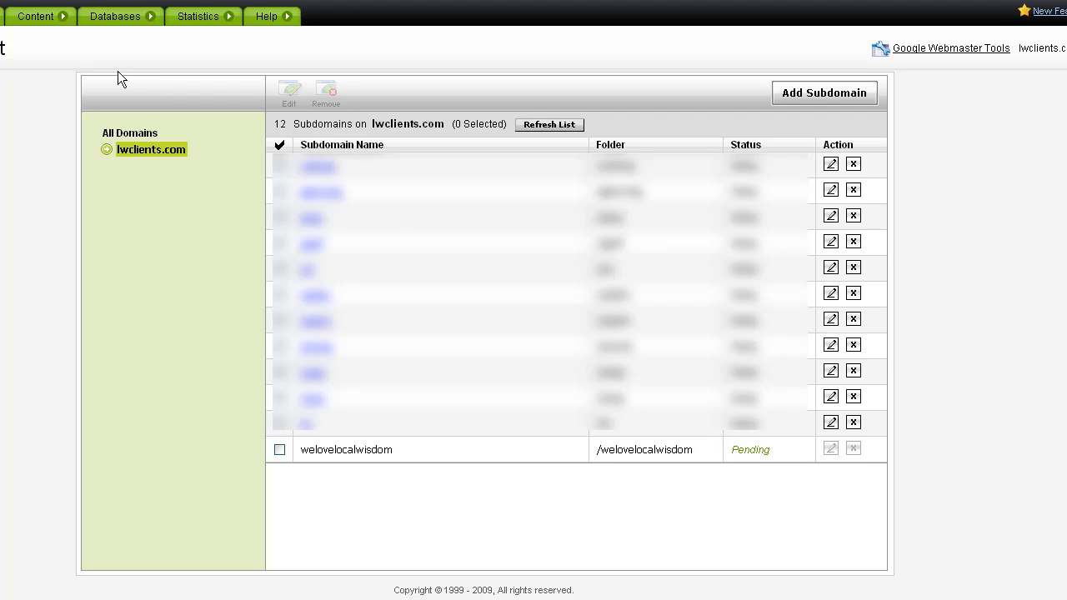
{"action": "mouse_move", "coordinate": [57, 40]}
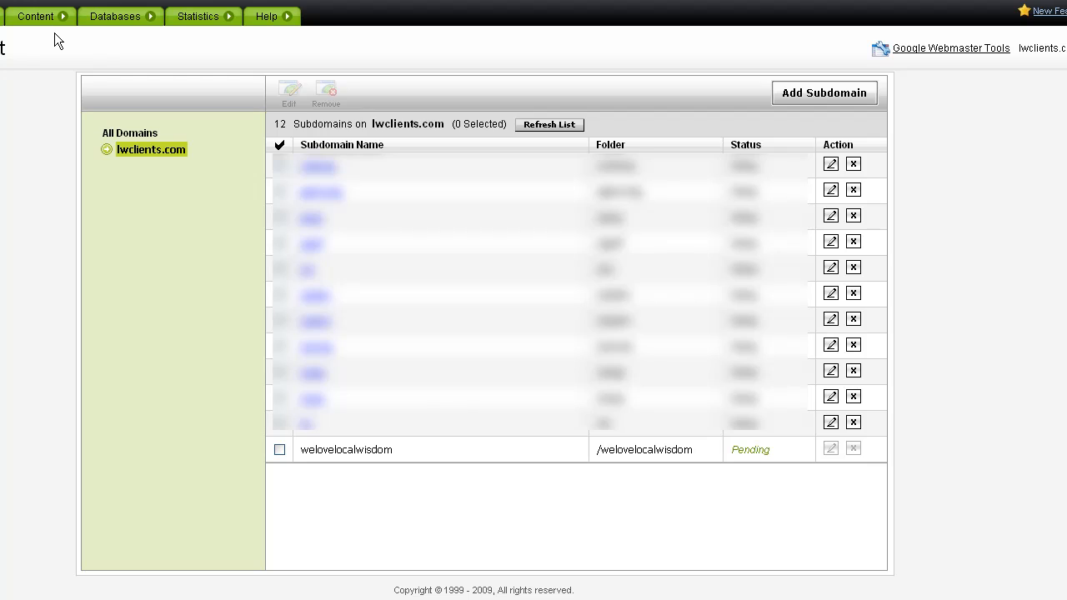
{"action": "mouse_move", "coordinate": [70, 44]}
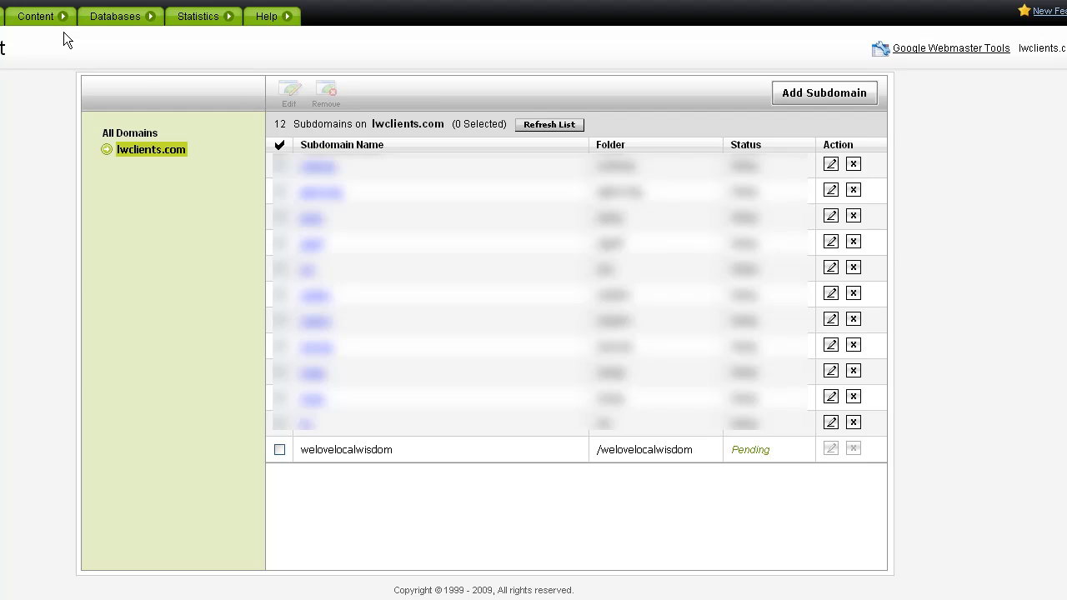
{"action": "left_click", "coordinate": [36, 17]}
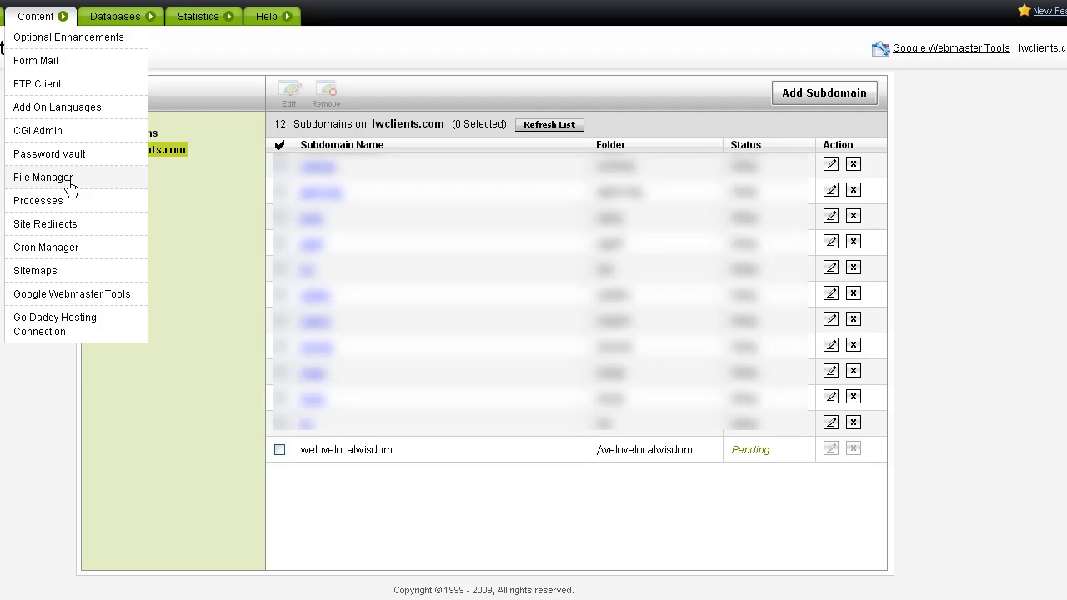
In File Manager select the welovelocalwisdom folder and reach its Permissions dialog's Password Protect settings via Advanced Permissions
{"action": "left_click", "coordinate": [44, 176]}
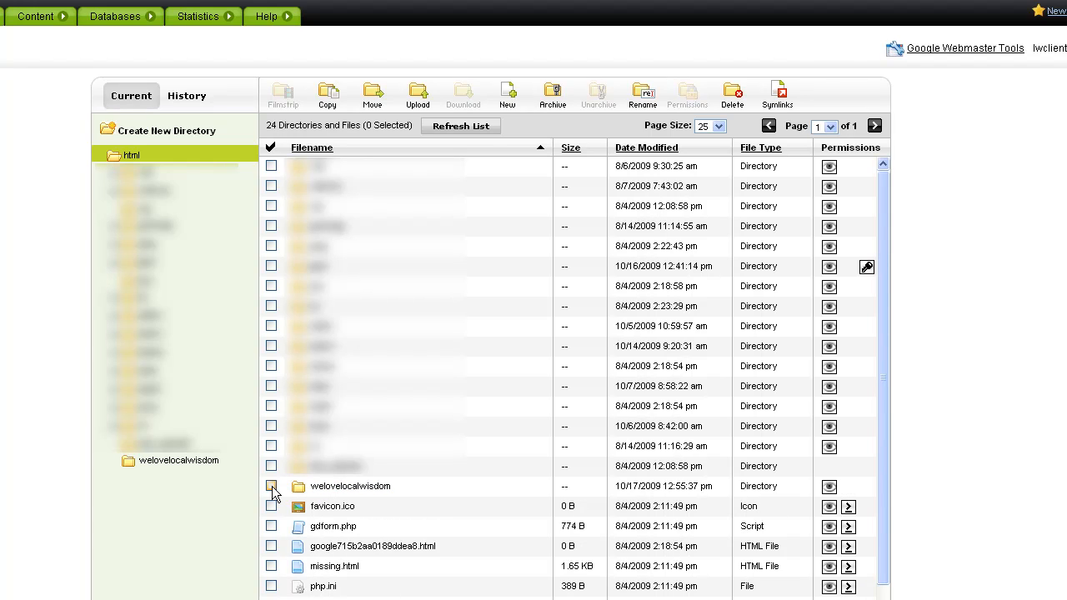
{"action": "left_click", "coordinate": [271, 487]}
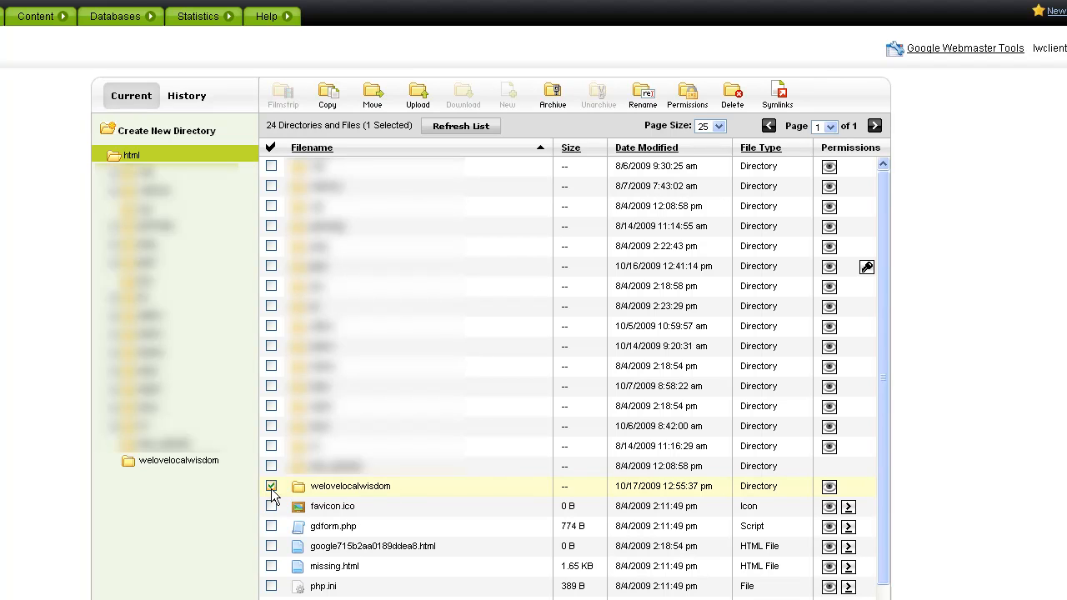
{"action": "left_click", "coordinate": [687, 93]}
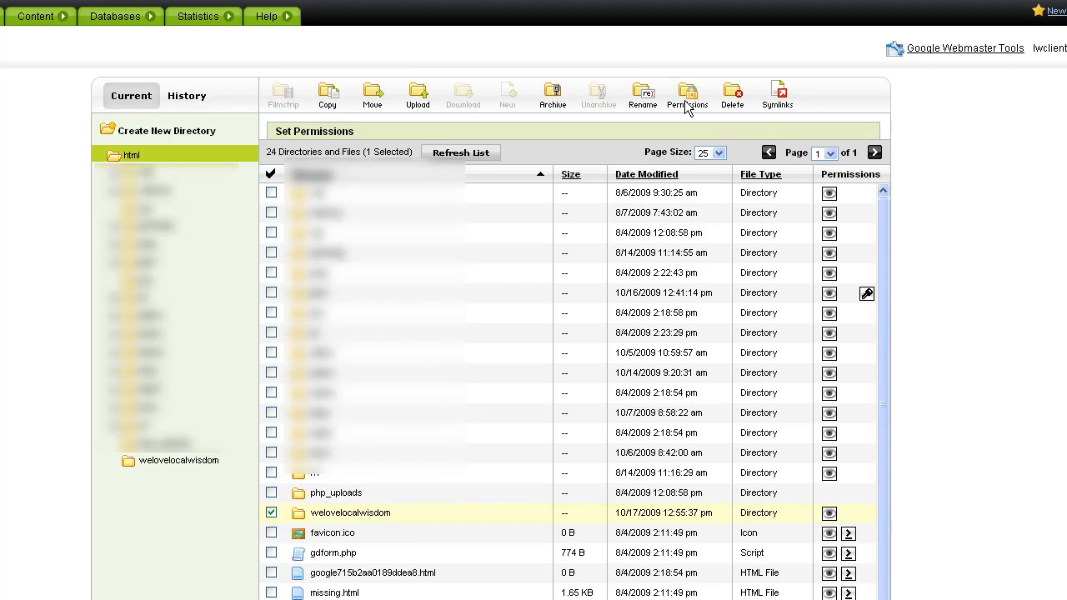
{"action": "left_click", "coordinate": [687, 93]}
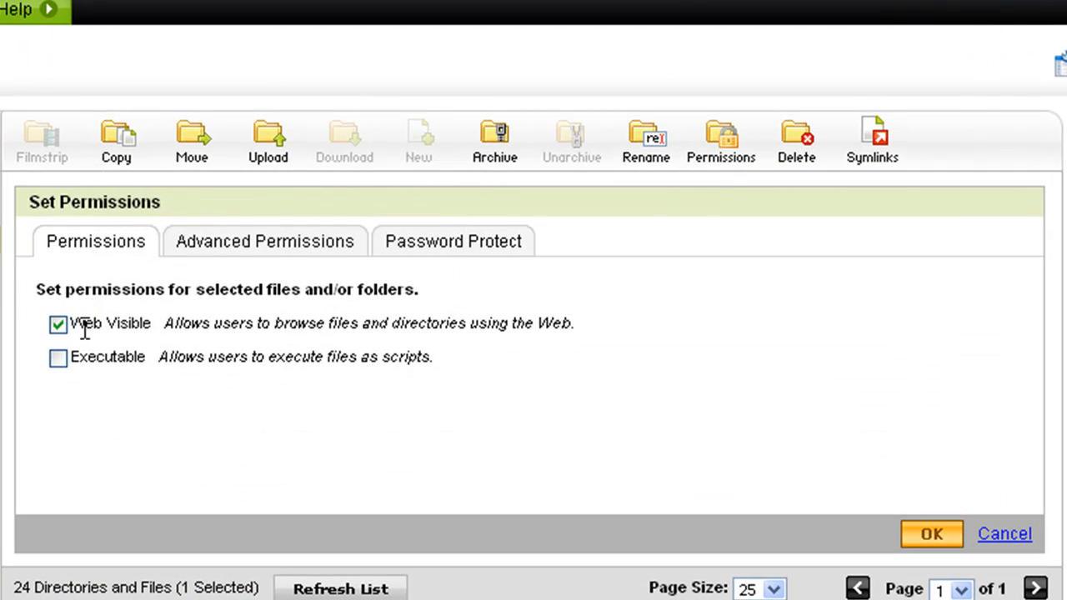
{"action": "mouse_move", "coordinate": [233, 332]}
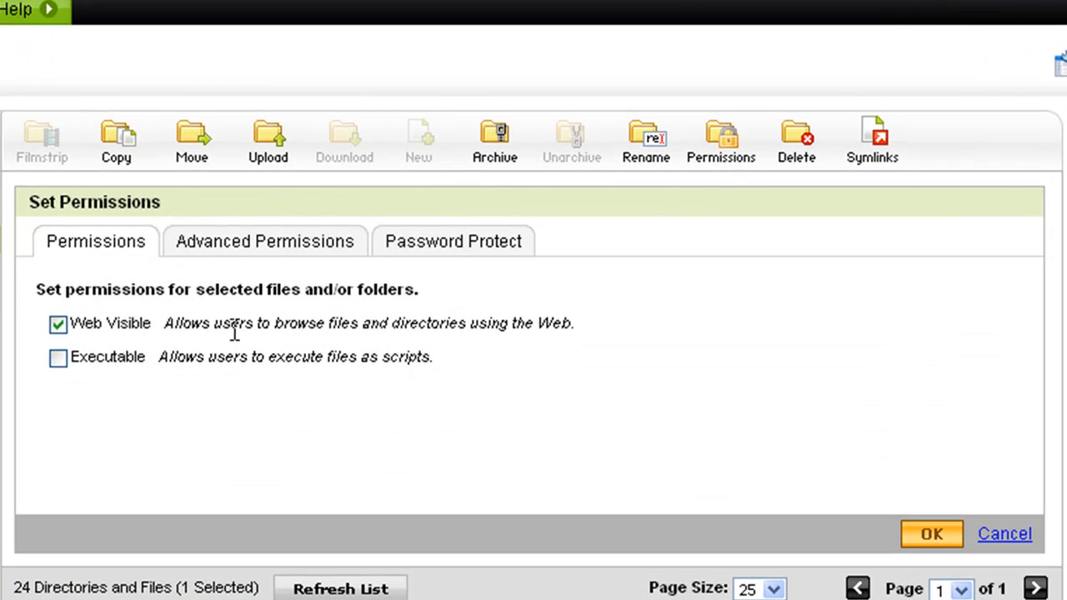
{"action": "mouse_move", "coordinate": [466, 363]}
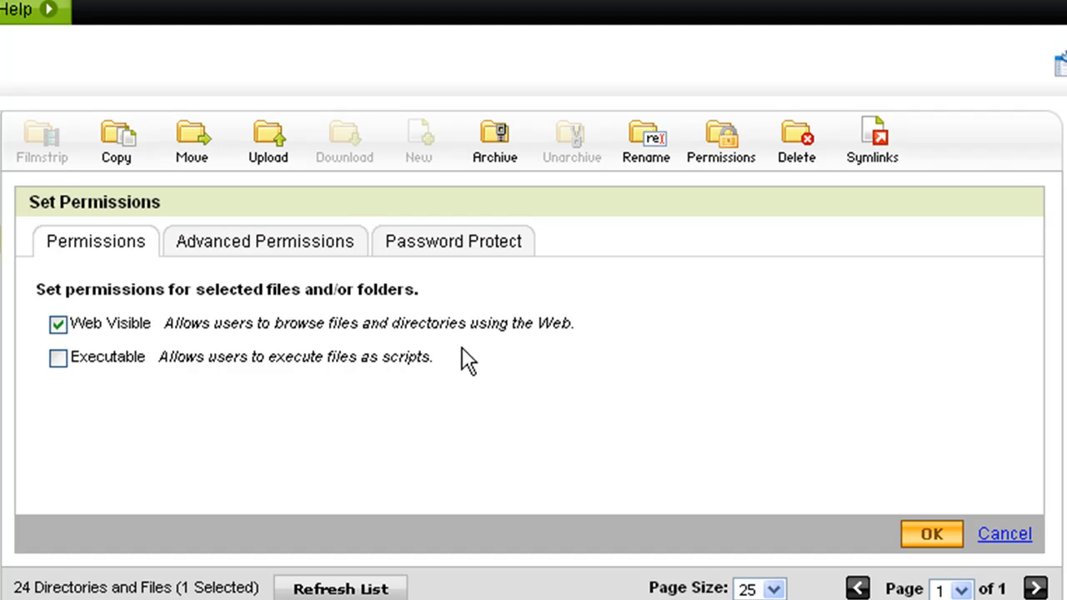
{"action": "mouse_move", "coordinate": [246, 248]}
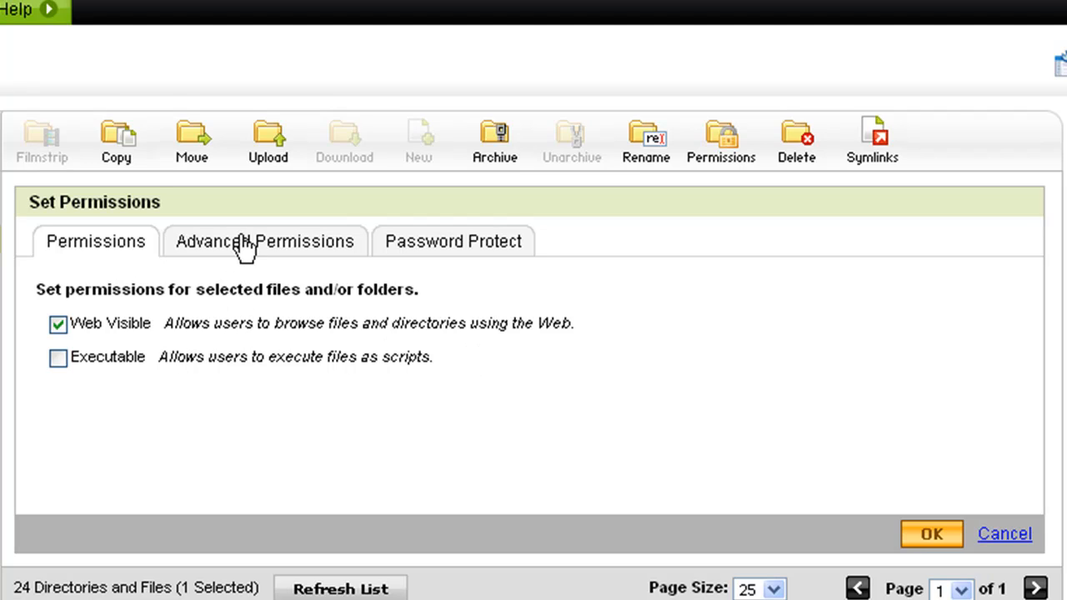
{"action": "left_click", "coordinate": [264, 240]}
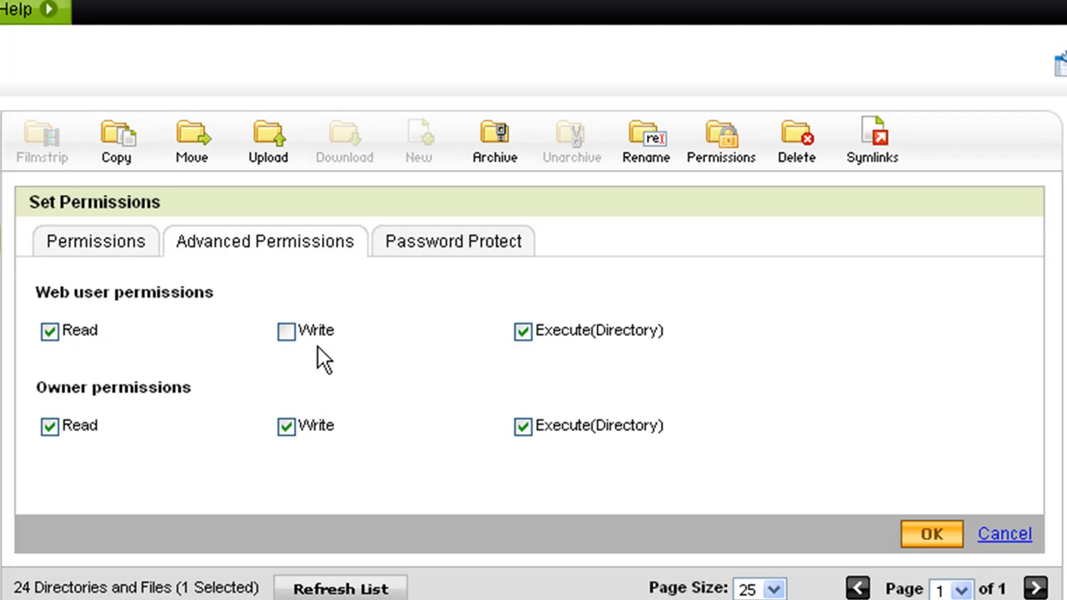
{"action": "mouse_move", "coordinate": [454, 454]}
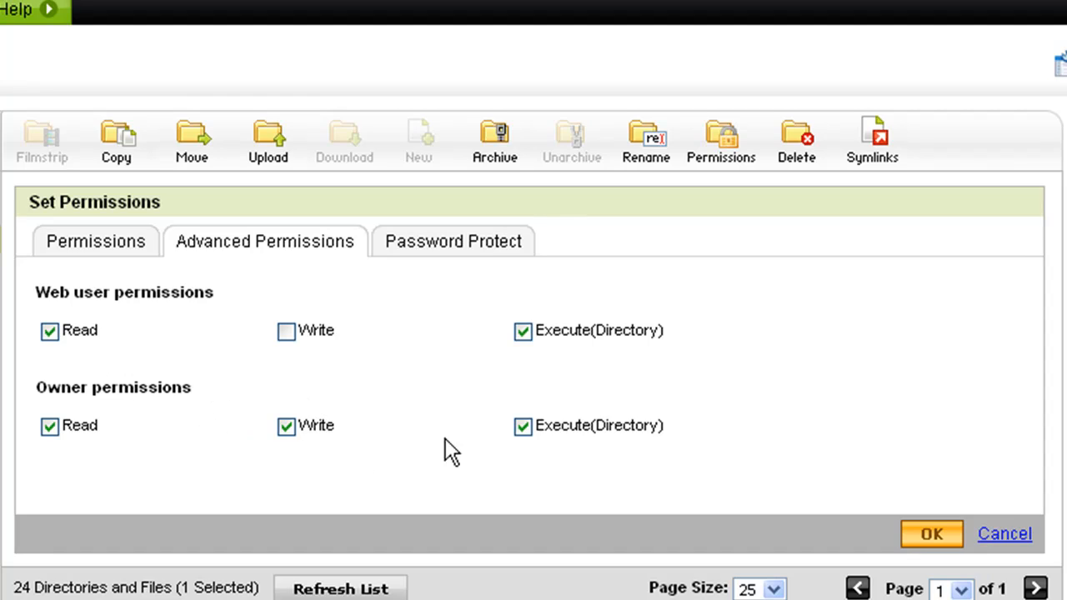
{"action": "mouse_move", "coordinate": [470, 254]}
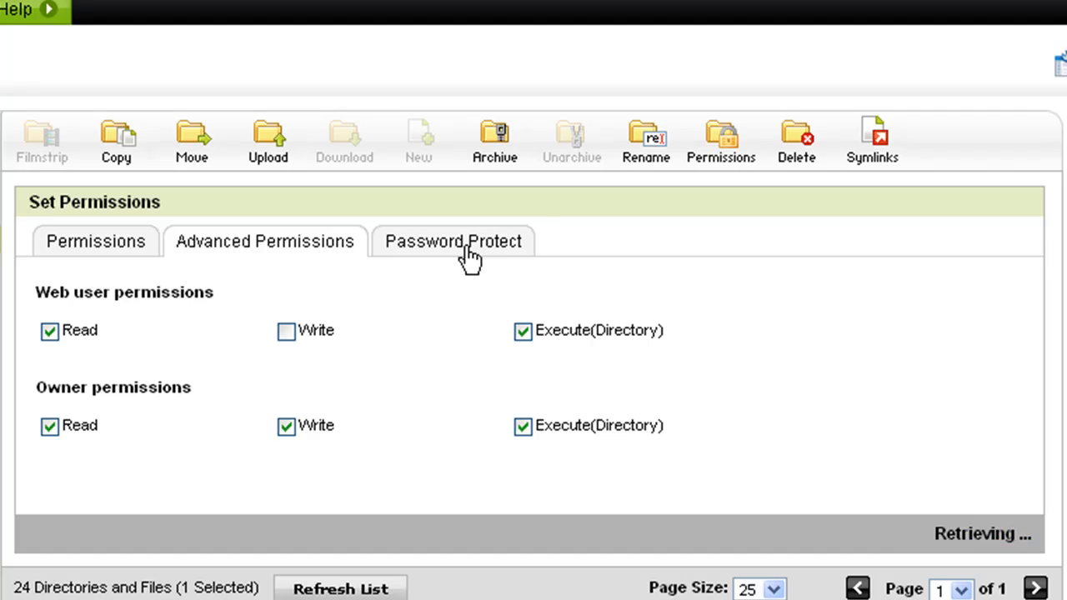
{"action": "left_click", "coordinate": [454, 240]}
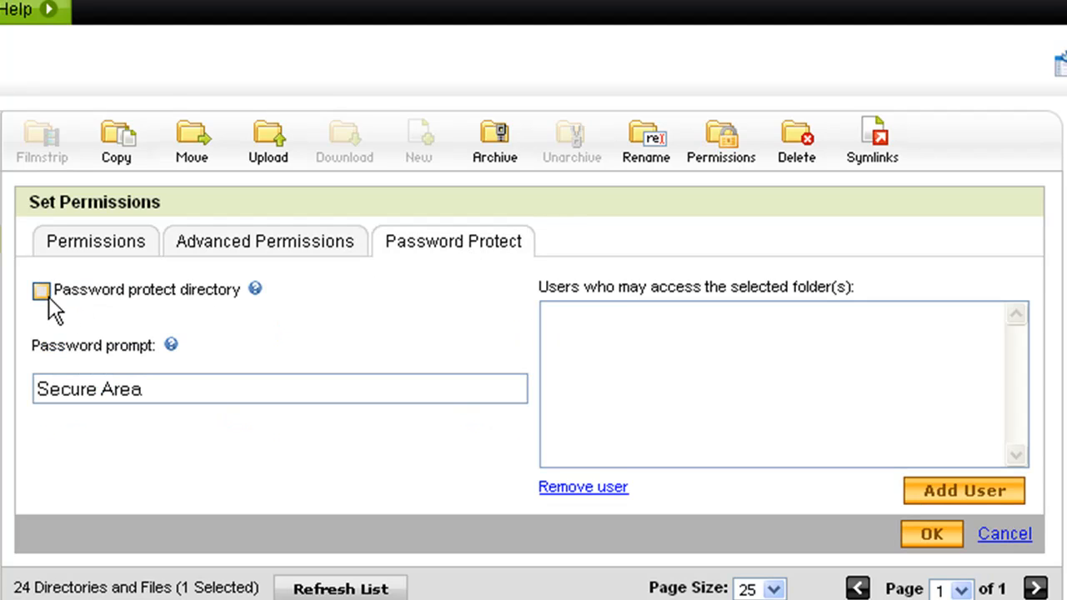
Enable Password protect directory with prompt 'Enter username and password for welovelocalwisdom' and begin adding a user
{"action": "left_click", "coordinate": [40, 290]}
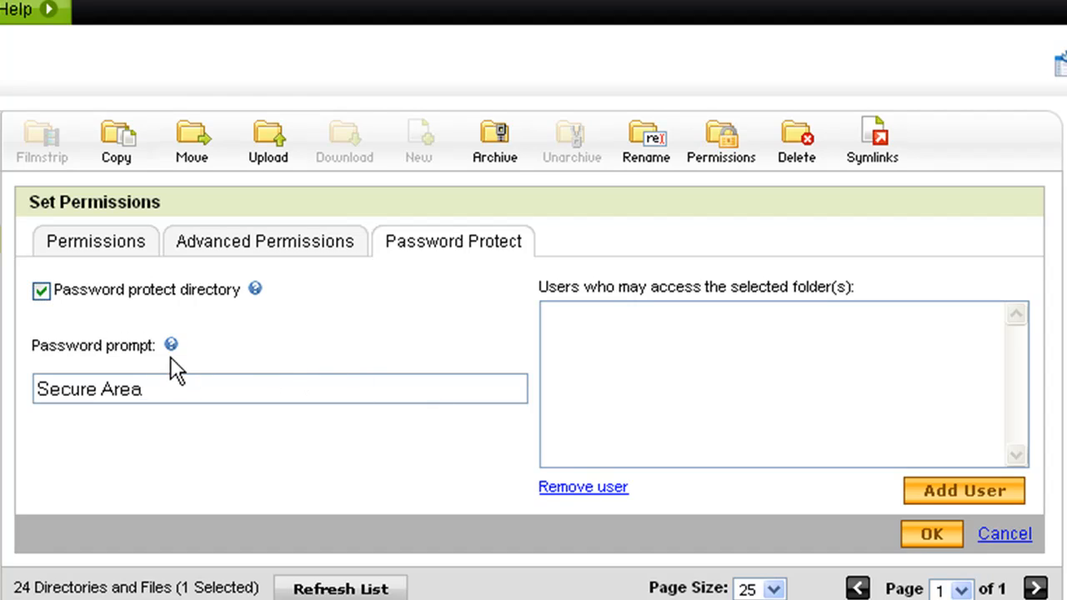
{"action": "left_click", "coordinate": [158, 390]}
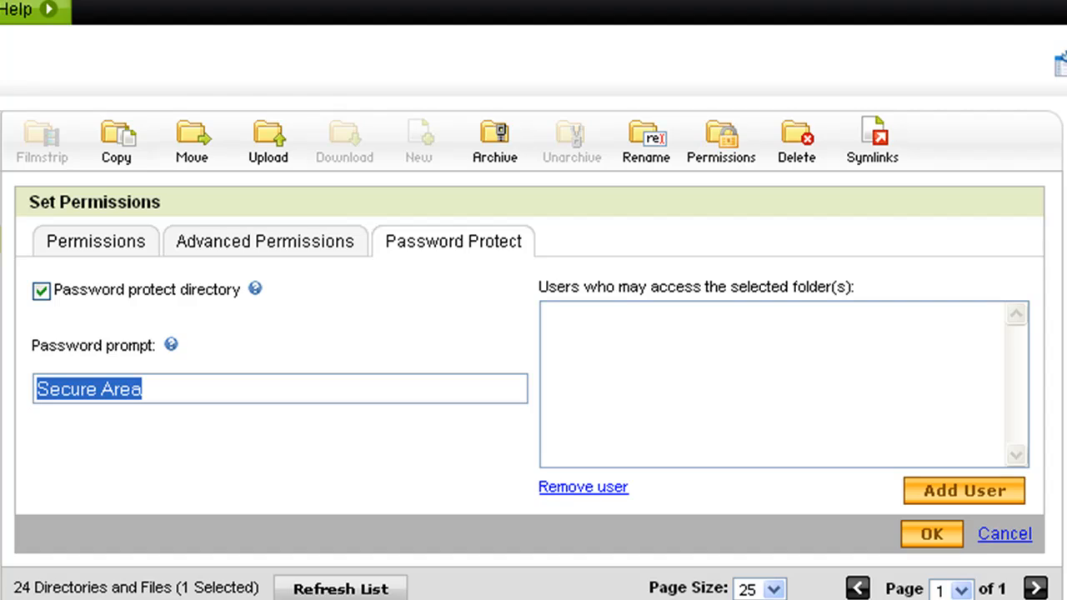
{"action": "type", "text": "Enter"}
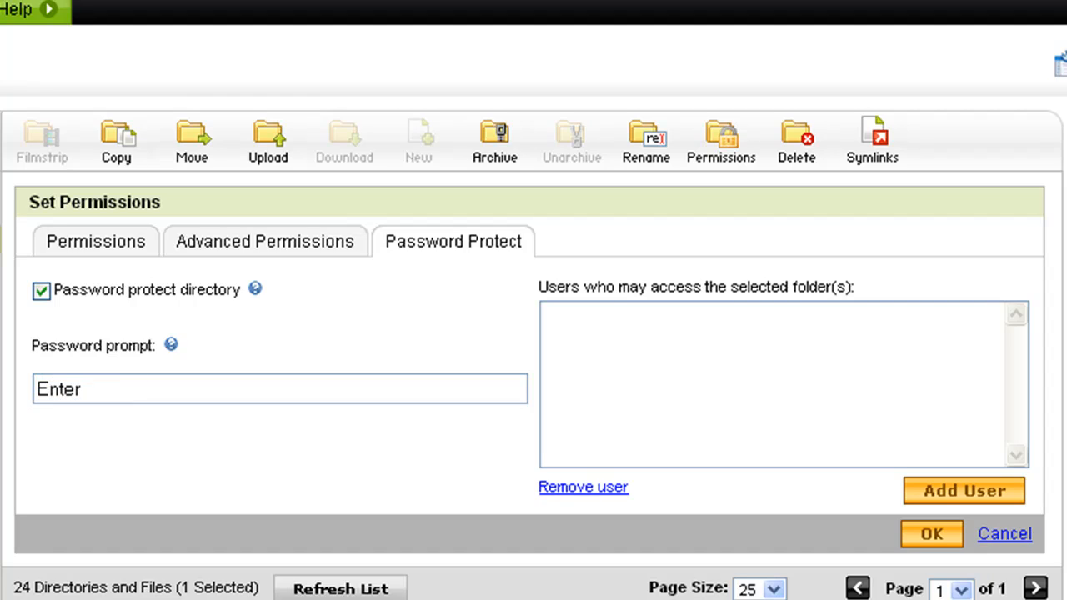
{"action": "type", "text": "username and pas"}
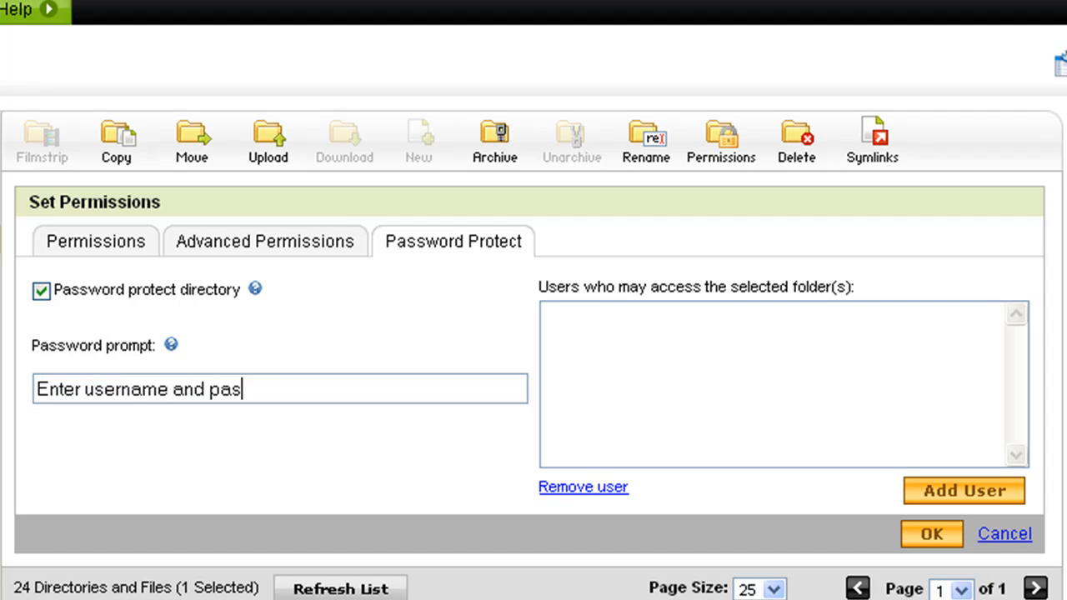
{"action": "type", "text": "sword for"}
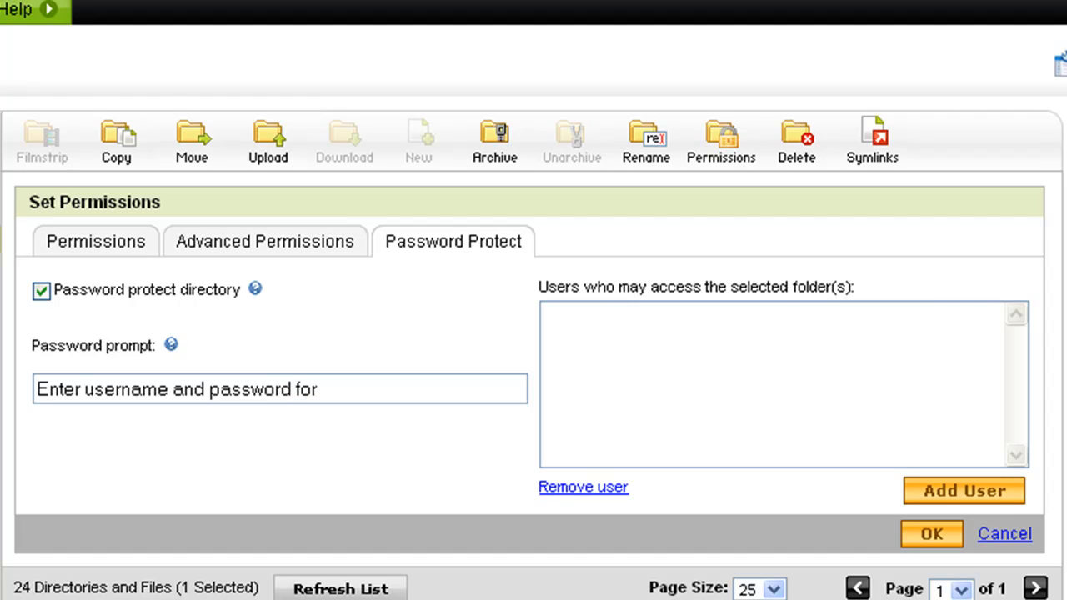
{"action": "type", "text": "welovelocalwisdom"}
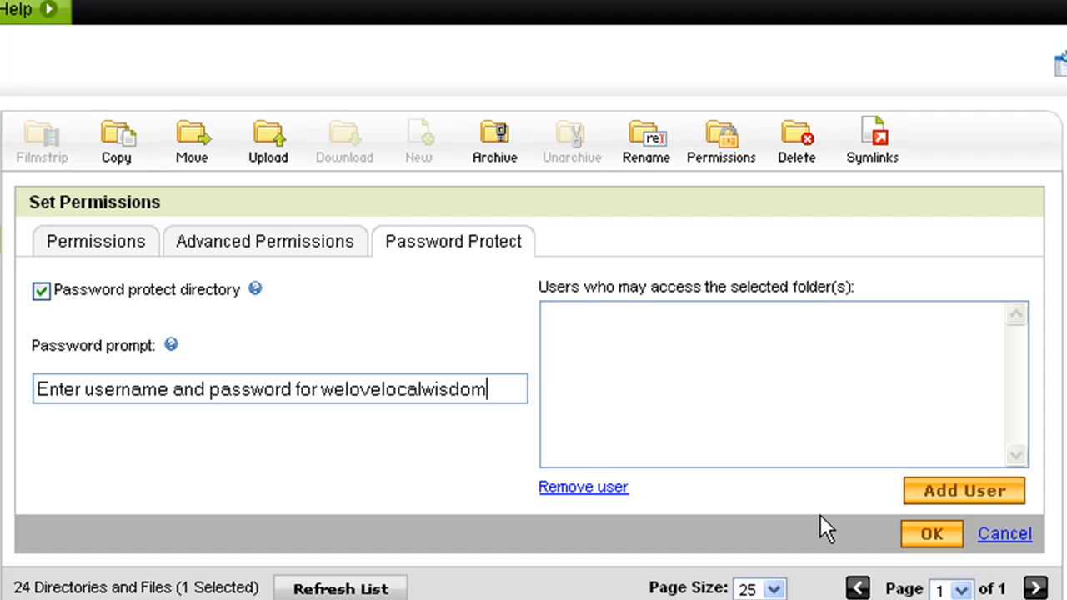
{"action": "mouse_move", "coordinate": [964, 490]}
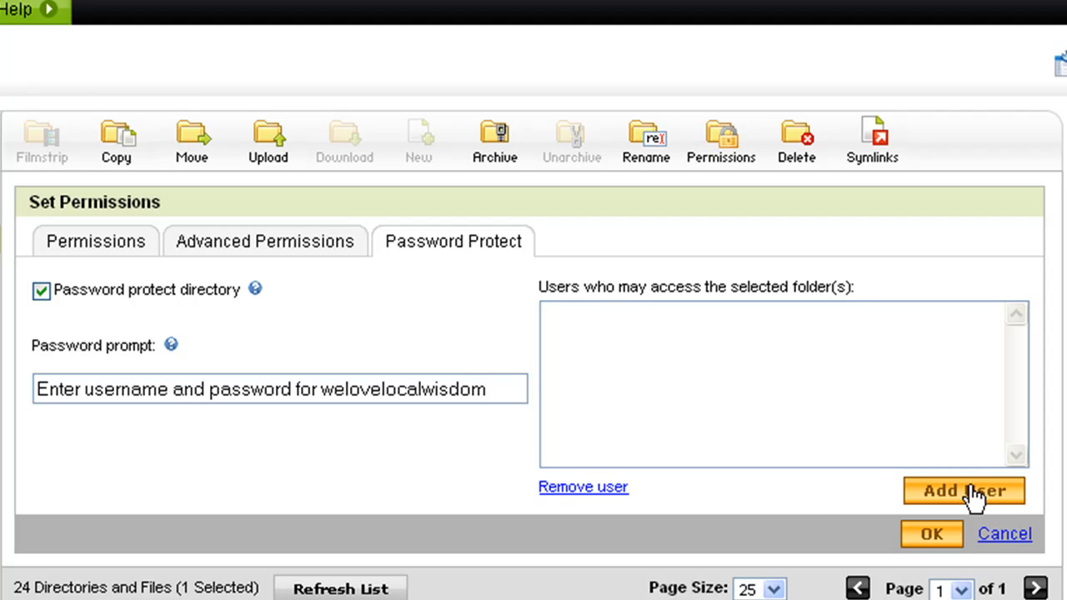
{"action": "left_click", "coordinate": [964, 490]}
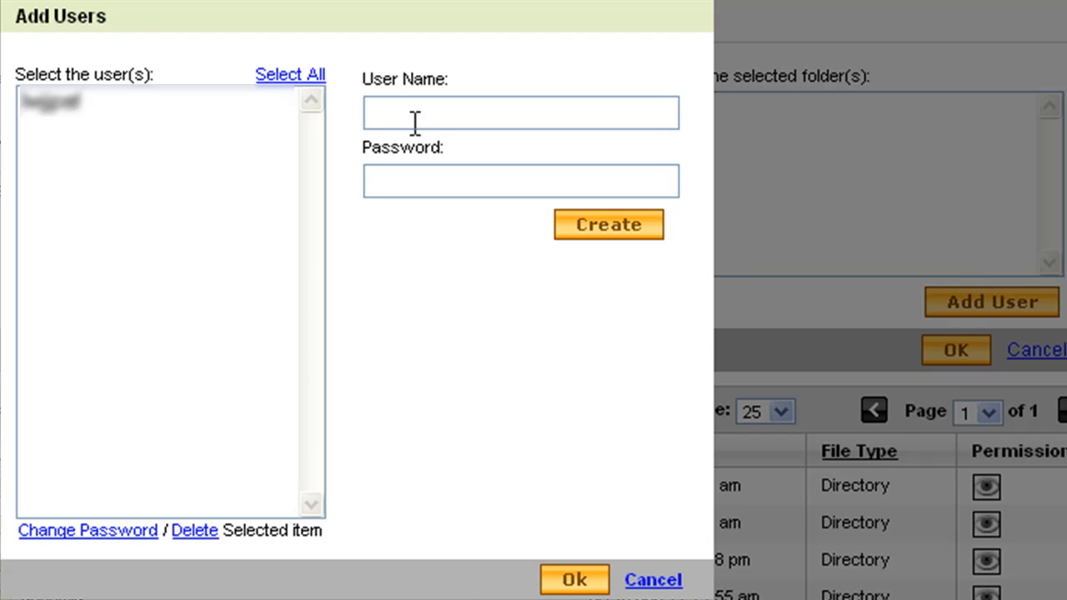
{"action": "left_click", "coordinate": [520, 114]}
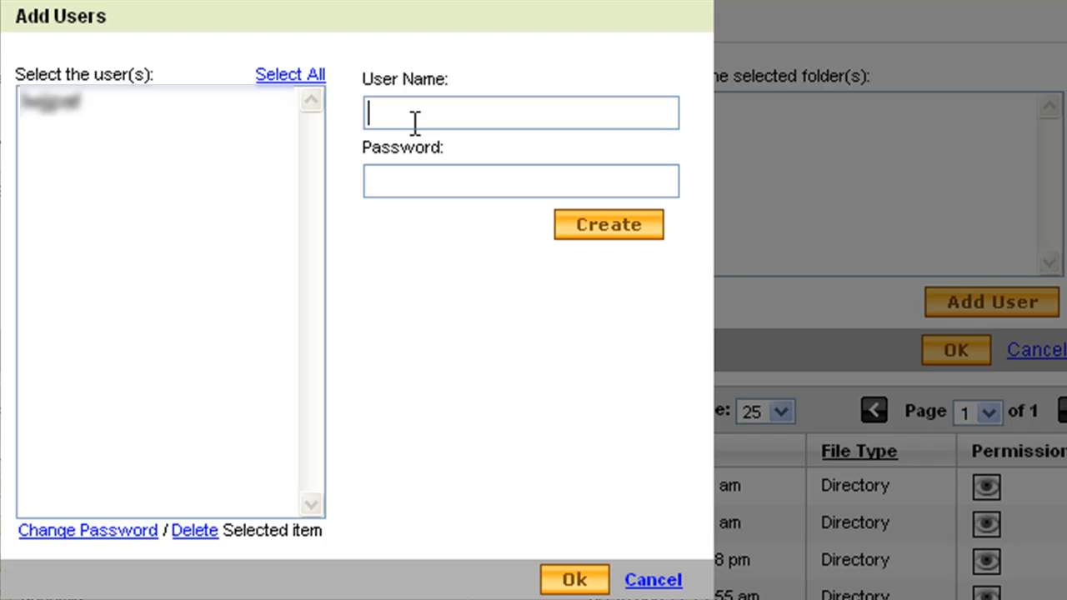
{"action": "type", "text": "mi"}
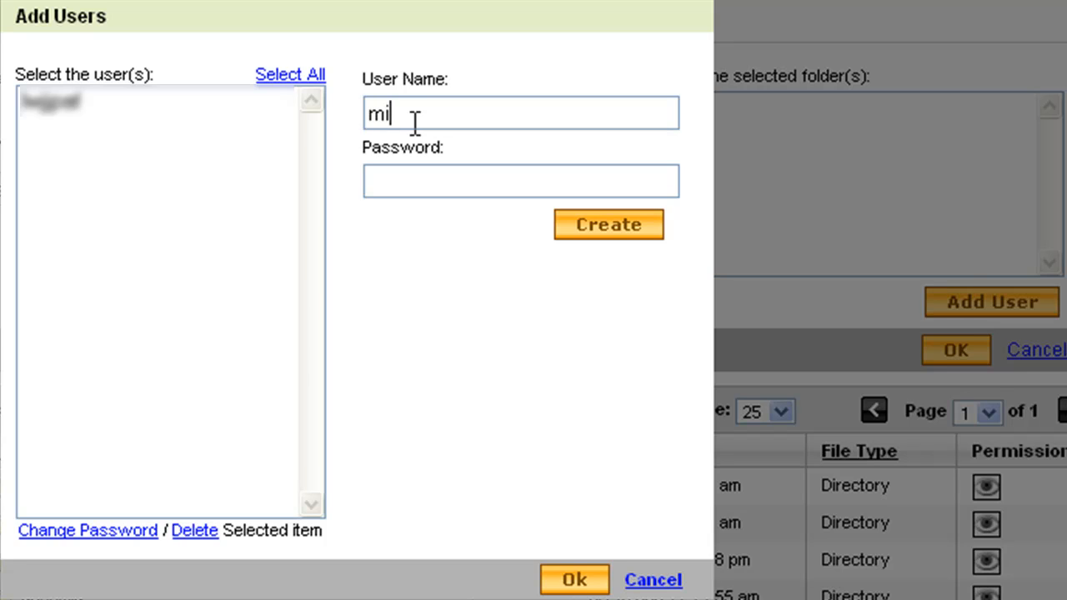
{"action": "type", "text": "ke"}
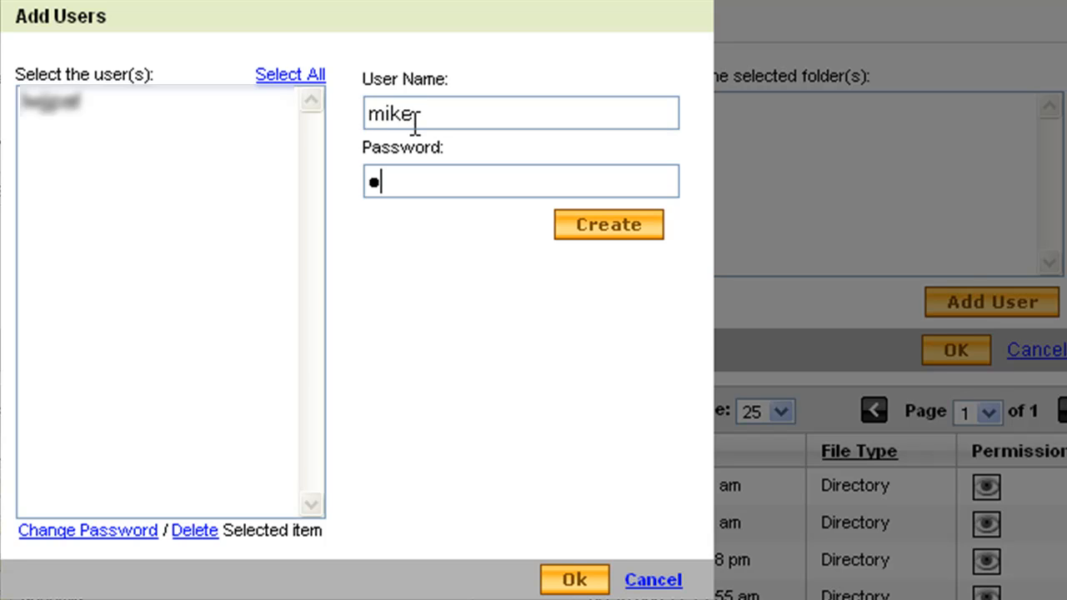
{"action": "type", "text": "password"}
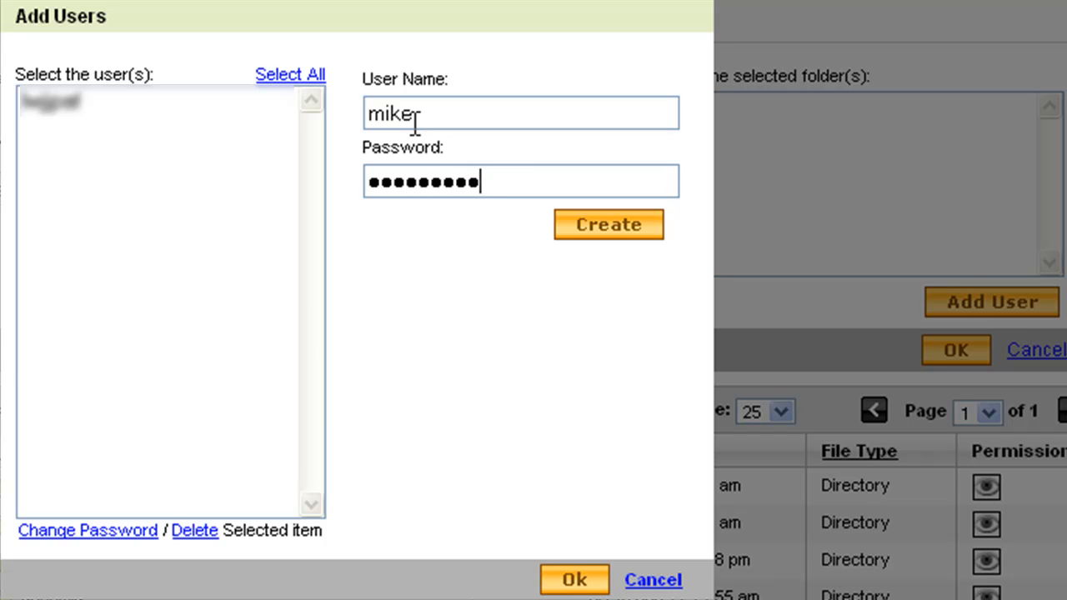
{"action": "left_click", "coordinate": [608, 225]}
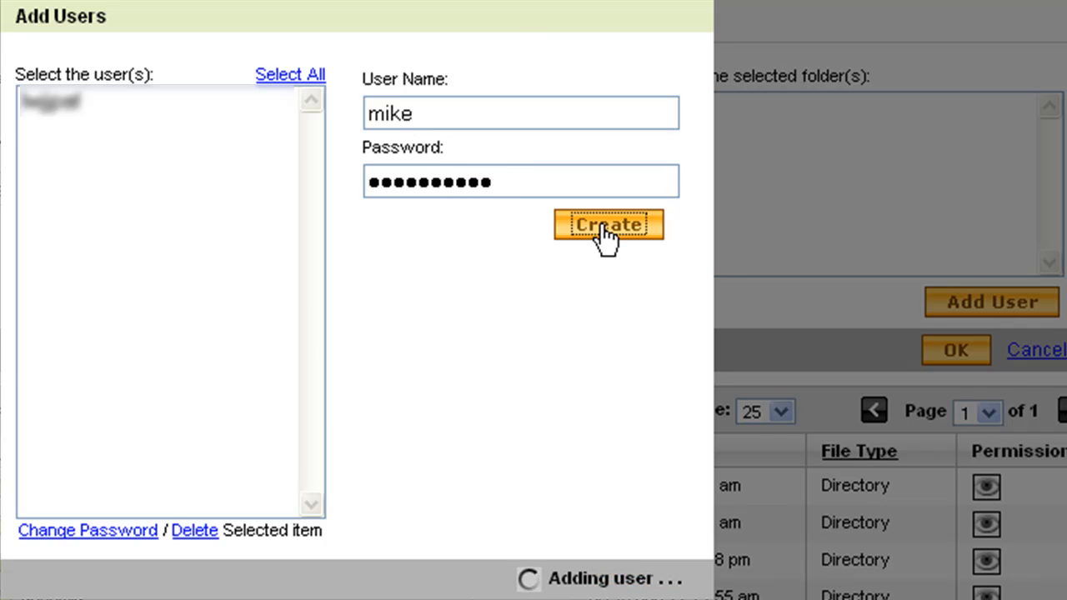
{"action": "left_click", "coordinate": [608, 225]}
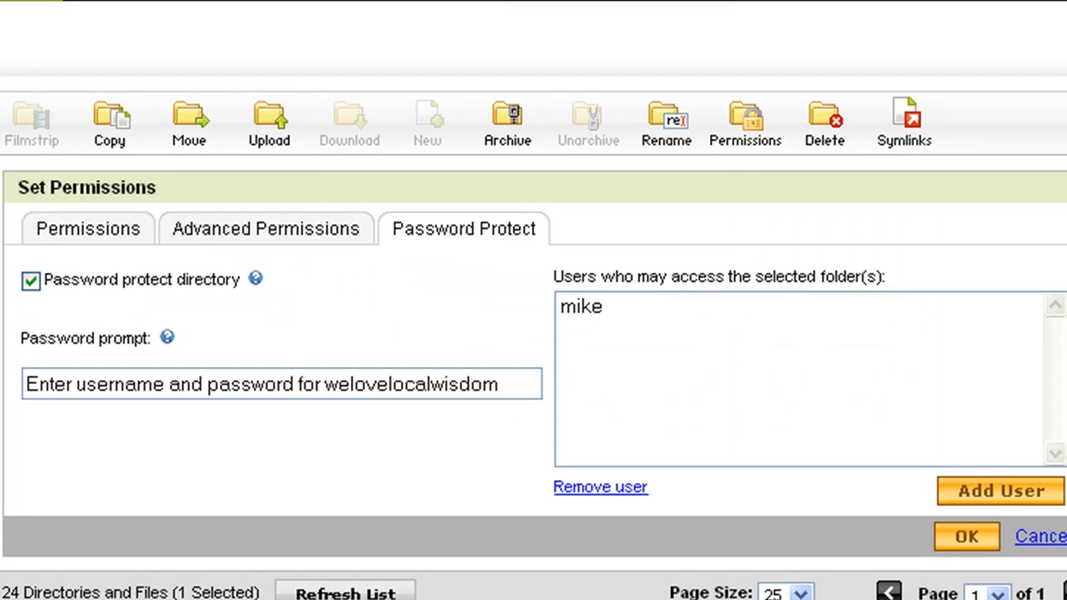
{"action": "mouse_move", "coordinate": [650, 454]}
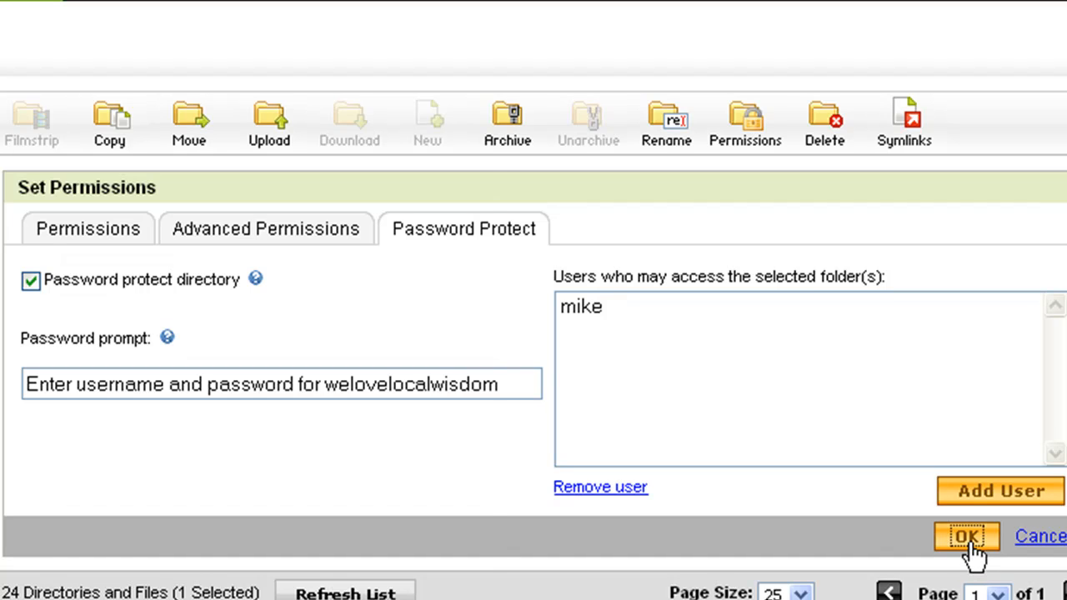
{"action": "left_click", "coordinate": [967, 537]}
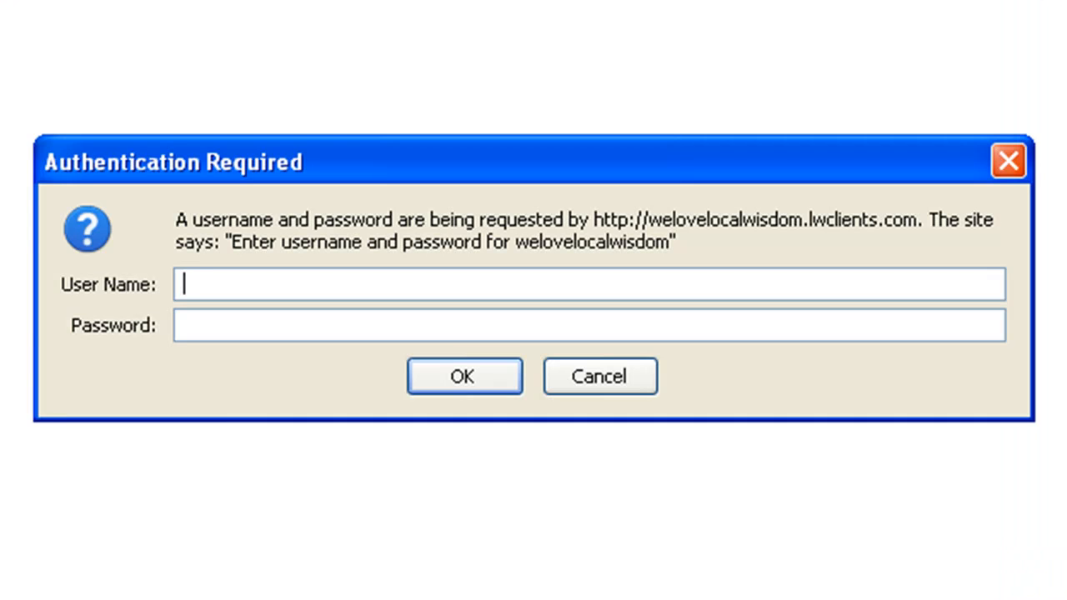
{"action": "mouse_move", "coordinate": [469, 240]}
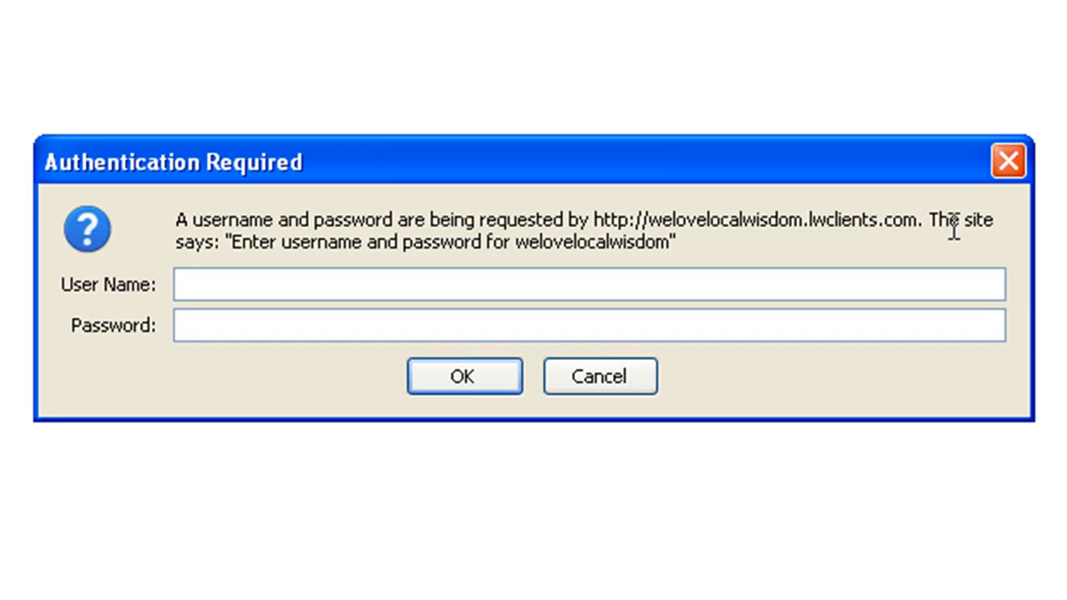
{"action": "mouse_move", "coordinate": [583, 237]}
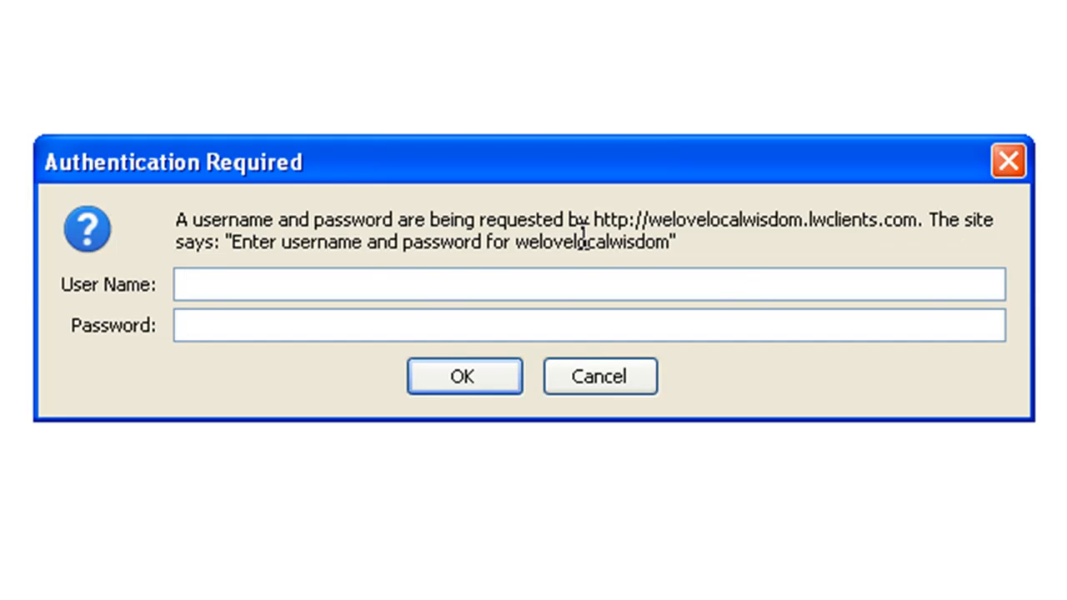
Log in to the welovelocalwisdom protected site as mike in the authentication prompt
{"action": "type", "text": "mike"}
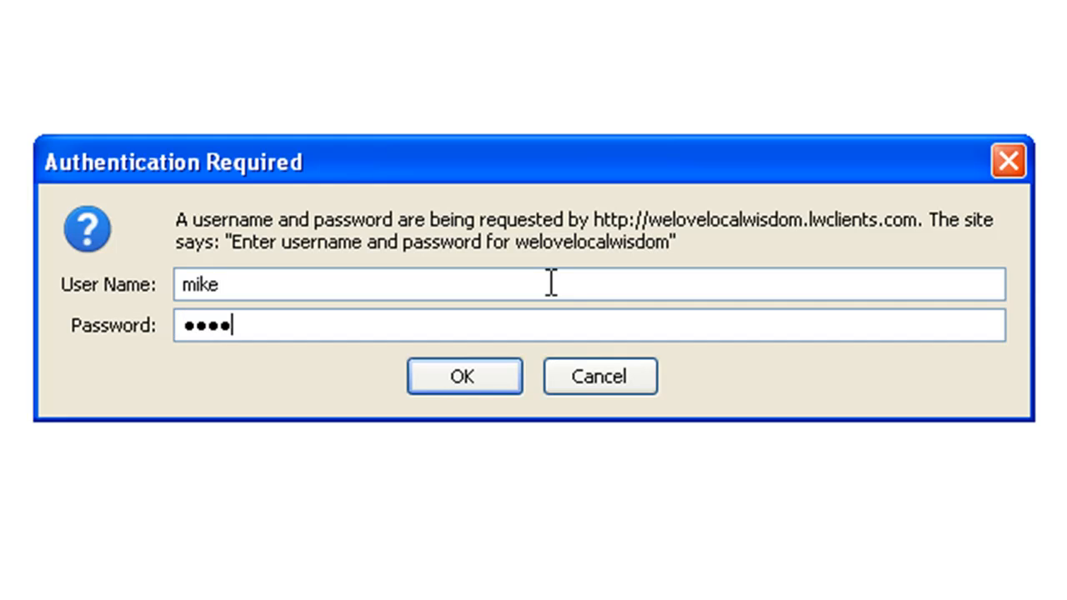
{"action": "left_click", "coordinate": [464, 376]}
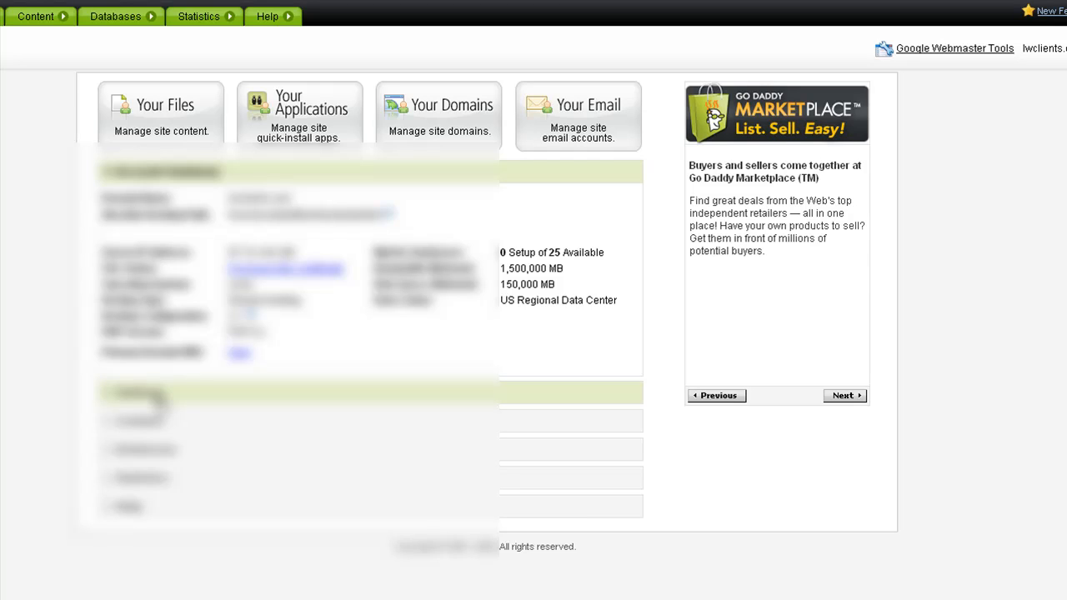
Expand the Content tools on the hosting dashboard and go to the File Manager
{"action": "left_click", "coordinate": [140, 200]}
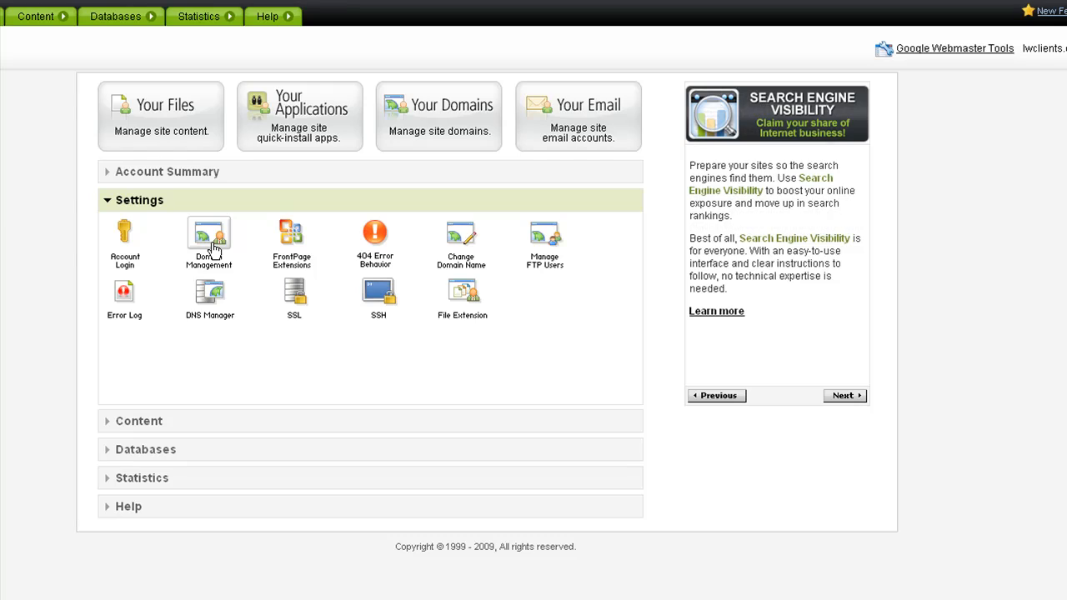
{"action": "mouse_move", "coordinate": [580, 263]}
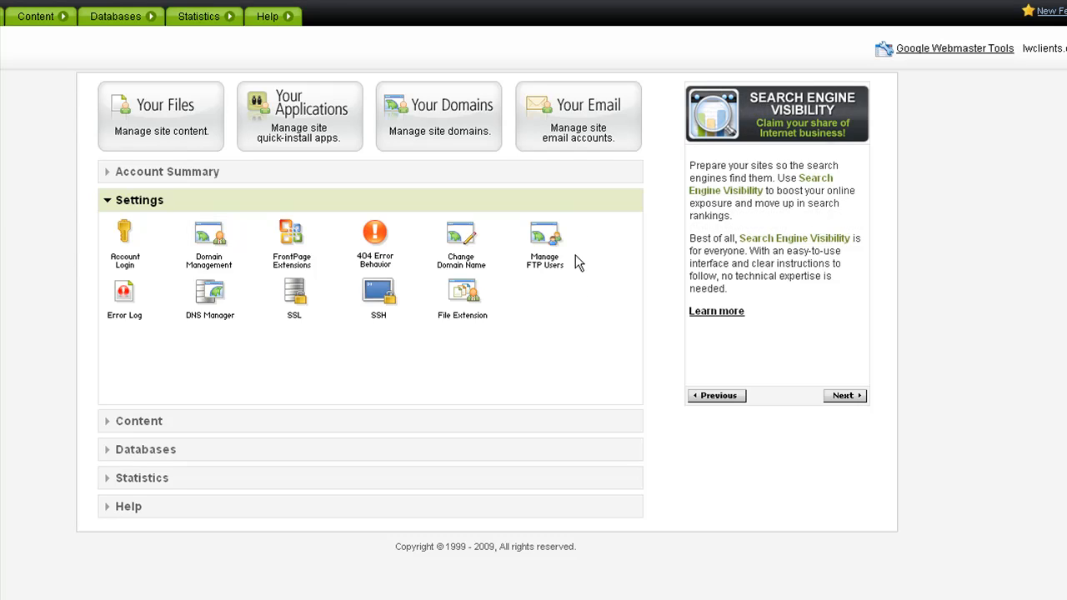
{"action": "mouse_move", "coordinate": [543, 242]}
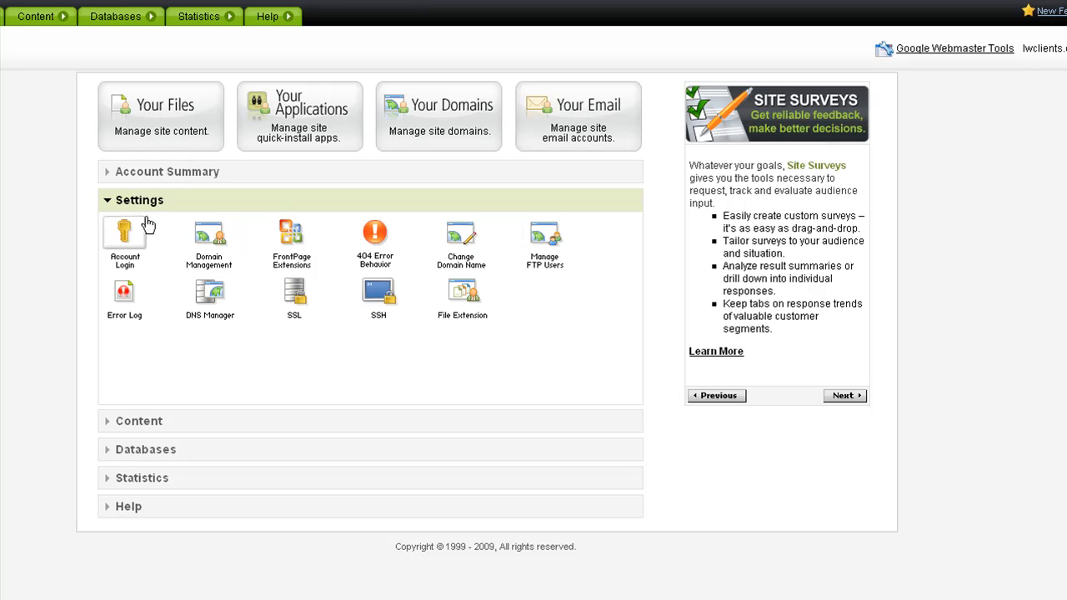
{"action": "left_click", "coordinate": [140, 420]}
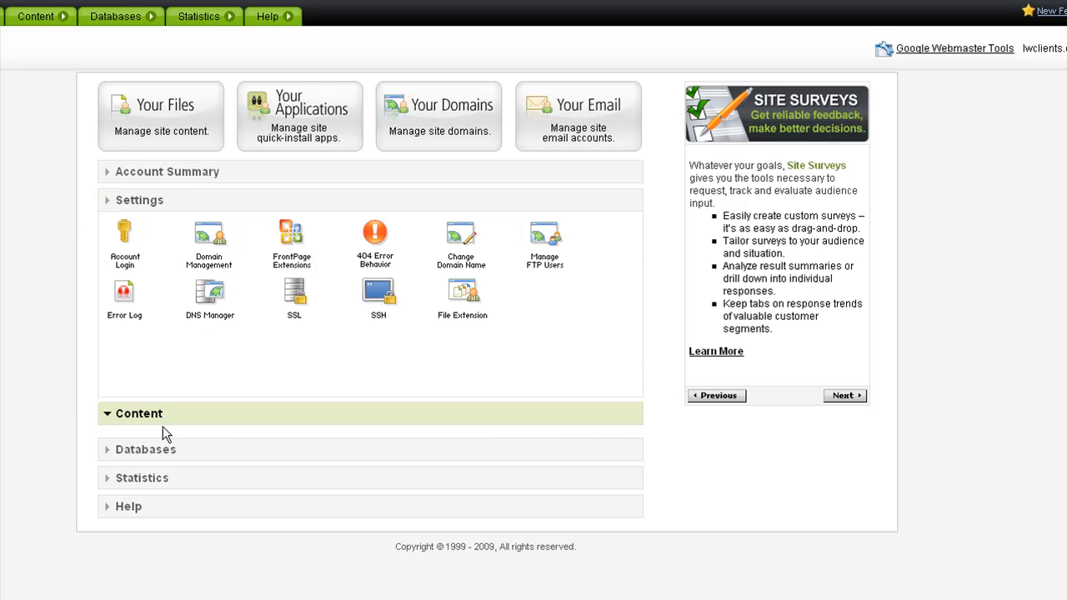
{"action": "left_click", "coordinate": [137, 413]}
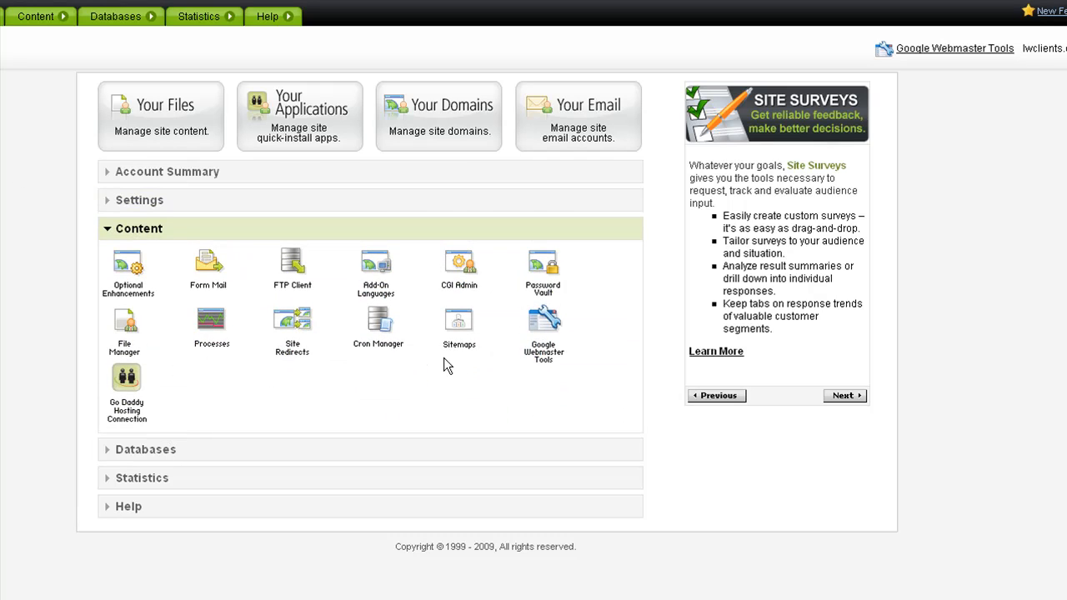
{"action": "mouse_move", "coordinate": [177, 392]}
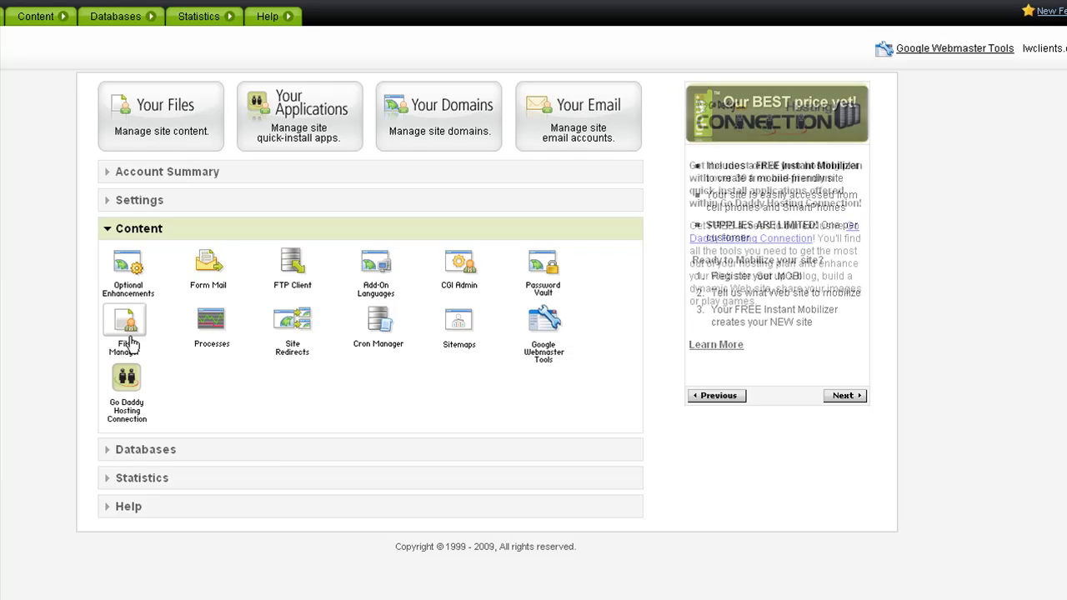
{"action": "left_click", "coordinate": [843, 395]}
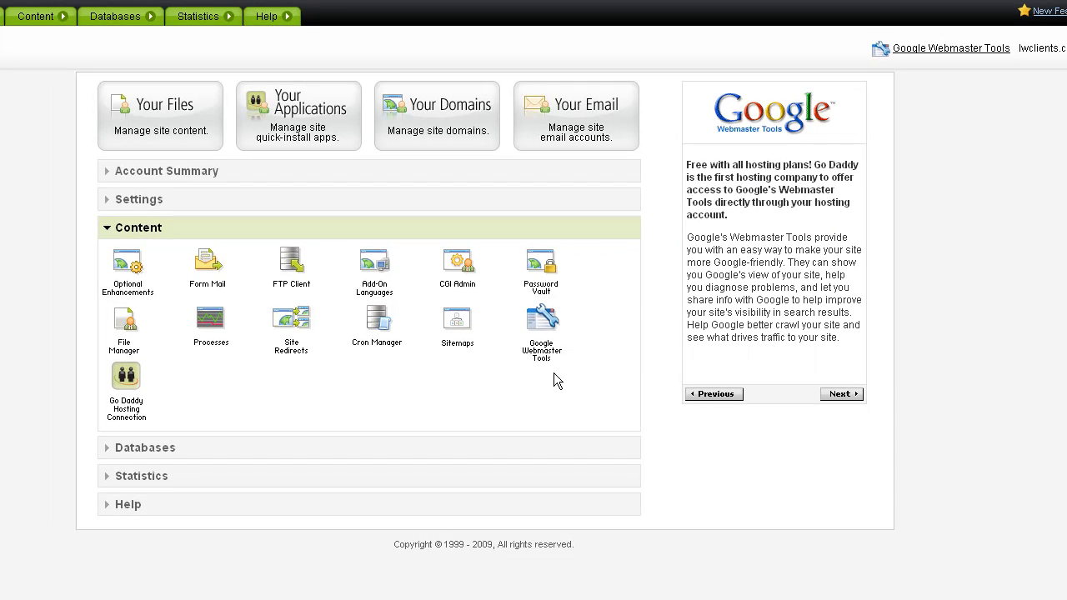